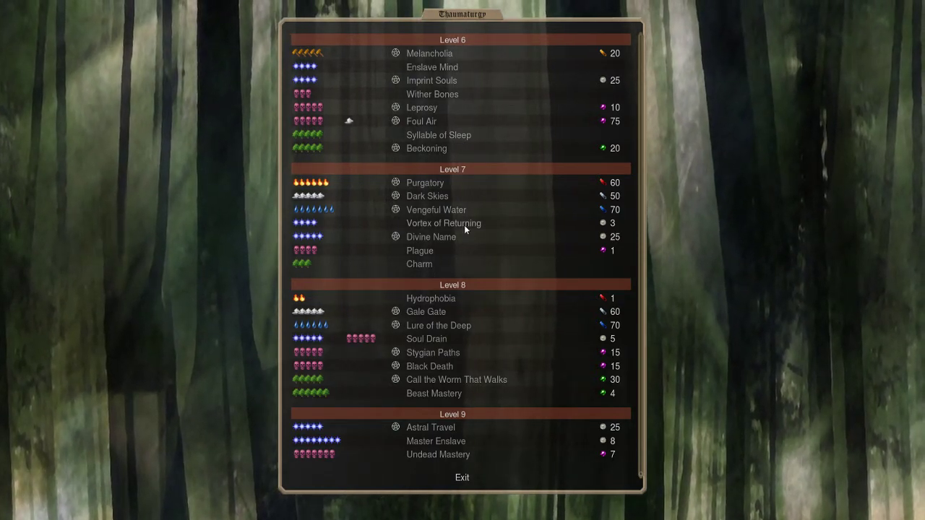
Review and close the Purgatory and Dark Skies spell details.
{"action": "left_click", "coordinate": [425, 182]}
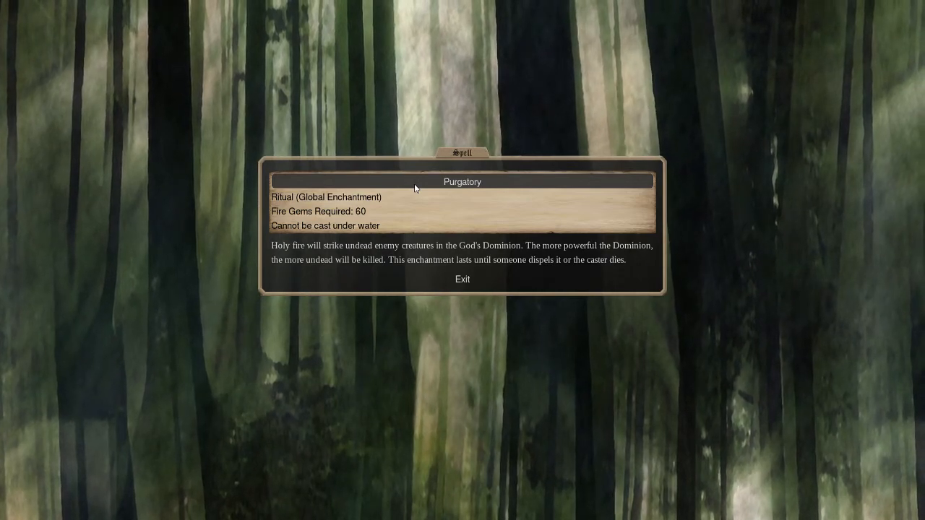
{"action": "left_click", "coordinate": [461, 279]}
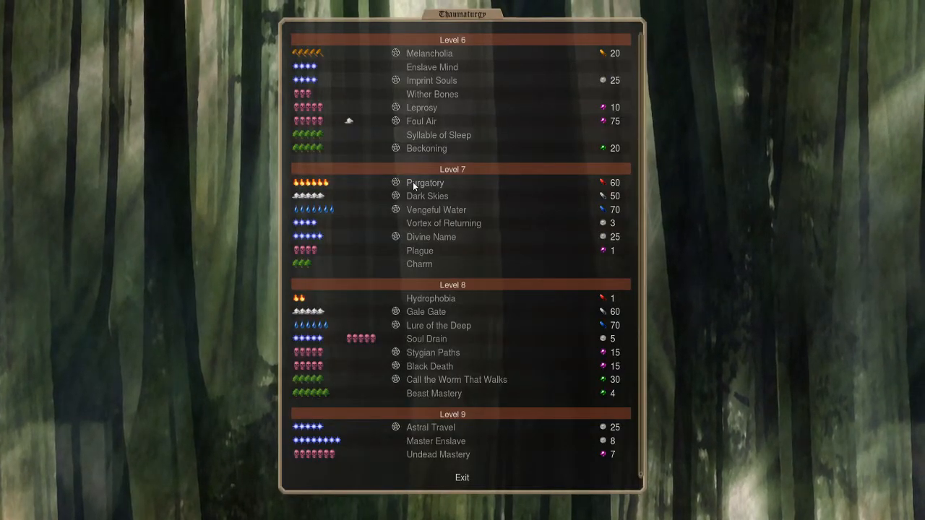
{"action": "left_click", "coordinate": [427, 196]}
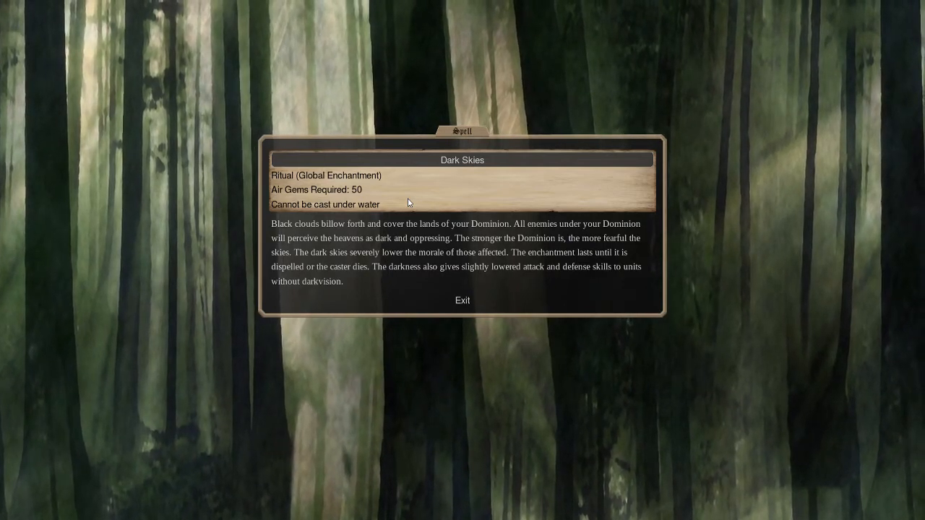
{"action": "left_click", "coordinate": [462, 300]}
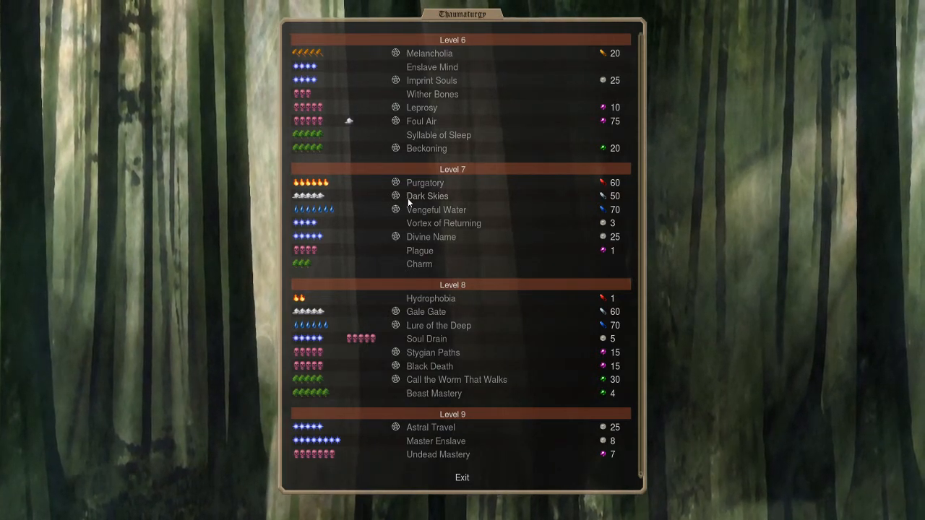
{"action": "mouse_move", "coordinate": [415, 217]}
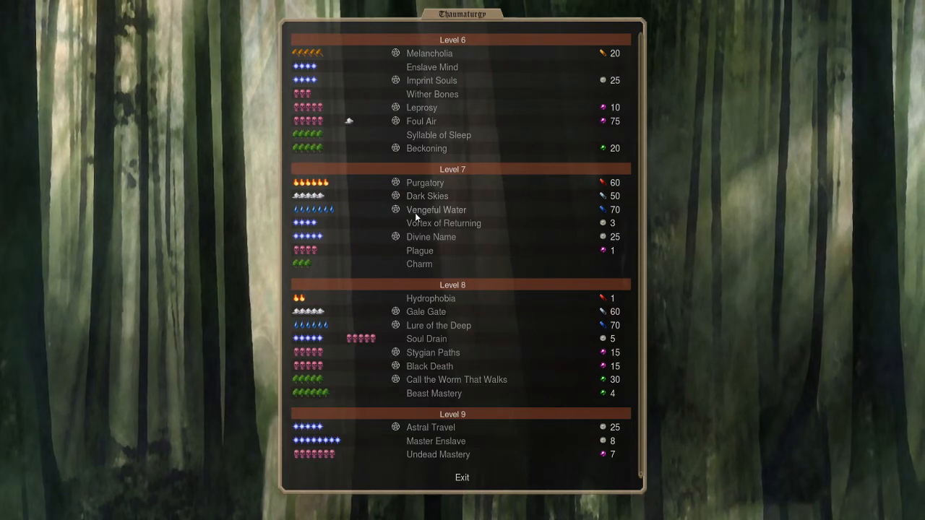
Review Vengeful Water, then open the Vortex of Returning battlefield spell (3 astral pearls).
{"action": "left_click", "coordinate": [436, 209]}
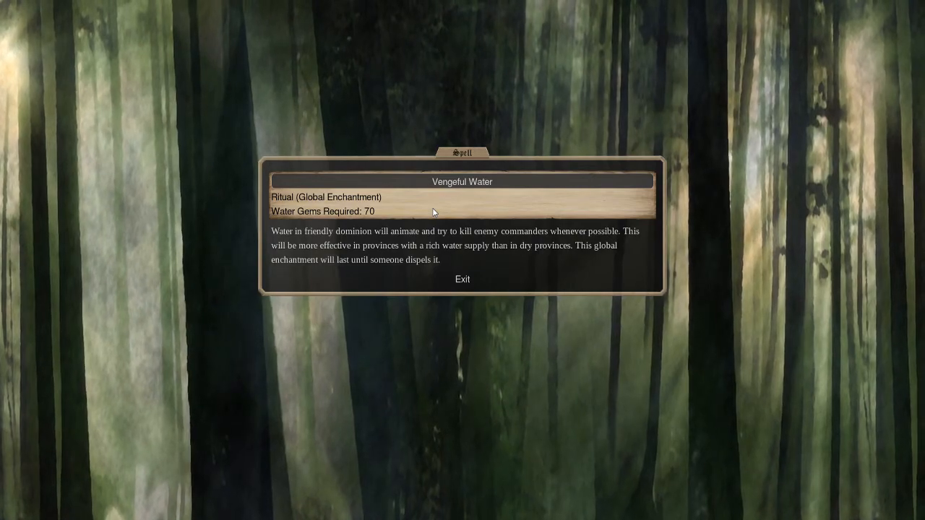
{"action": "left_click", "coordinate": [462, 279]}
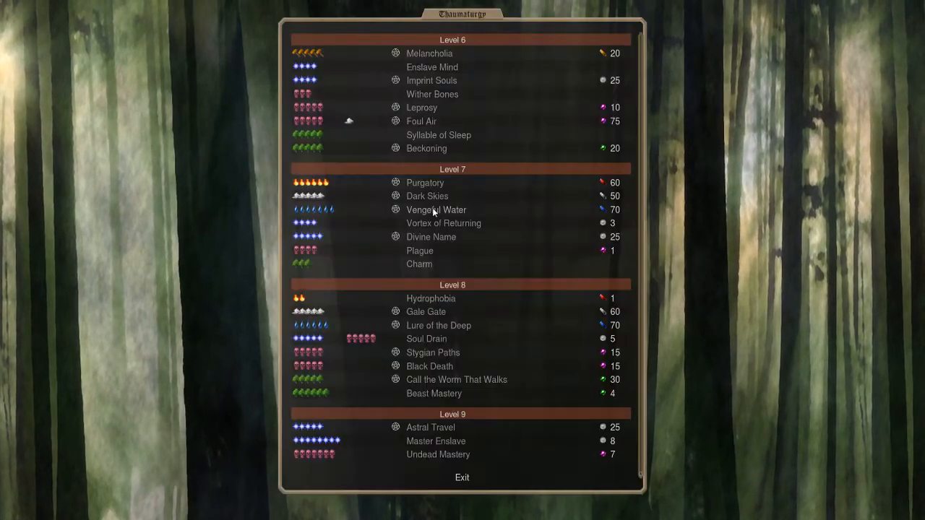
{"action": "left_click", "coordinate": [435, 209]}
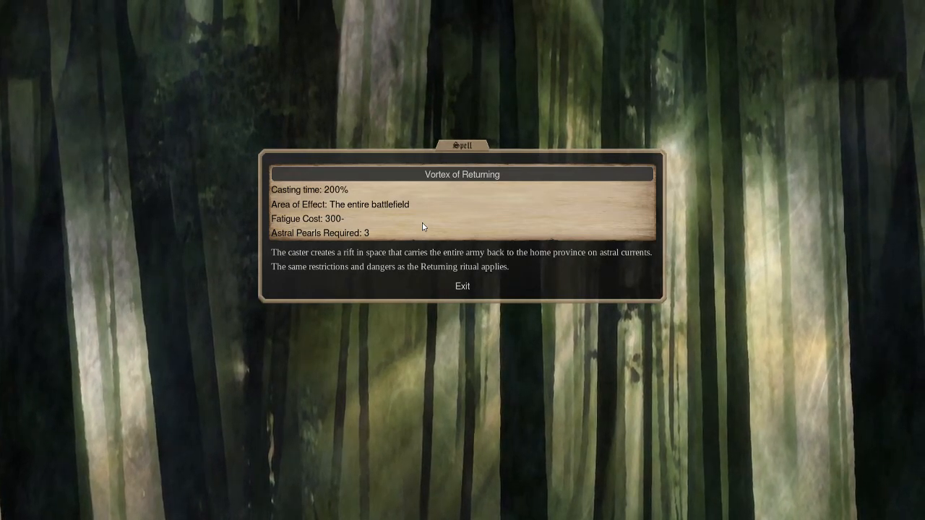
Close Vortex of Returning, then read and close the Divine Name ritual (25 astral pearls).
{"action": "left_click", "coordinate": [462, 286]}
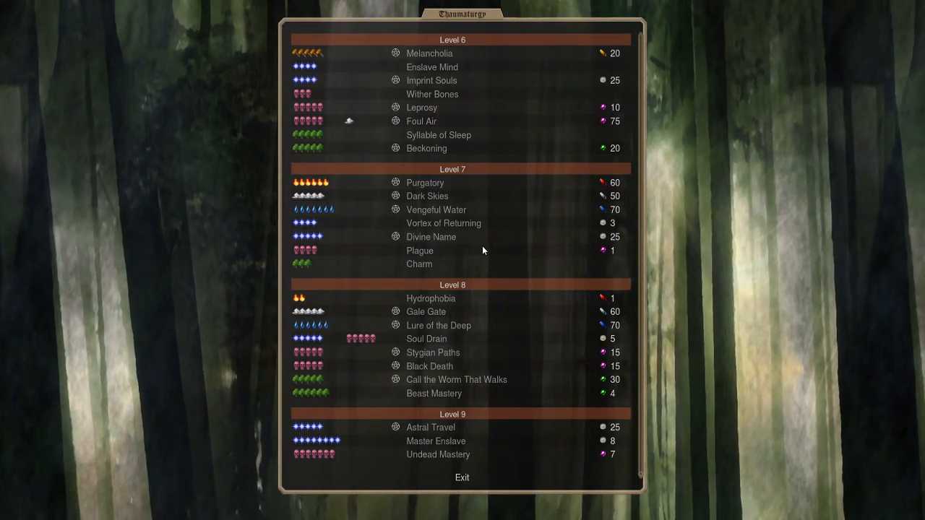
{"action": "mouse_move", "coordinate": [303, 222]}
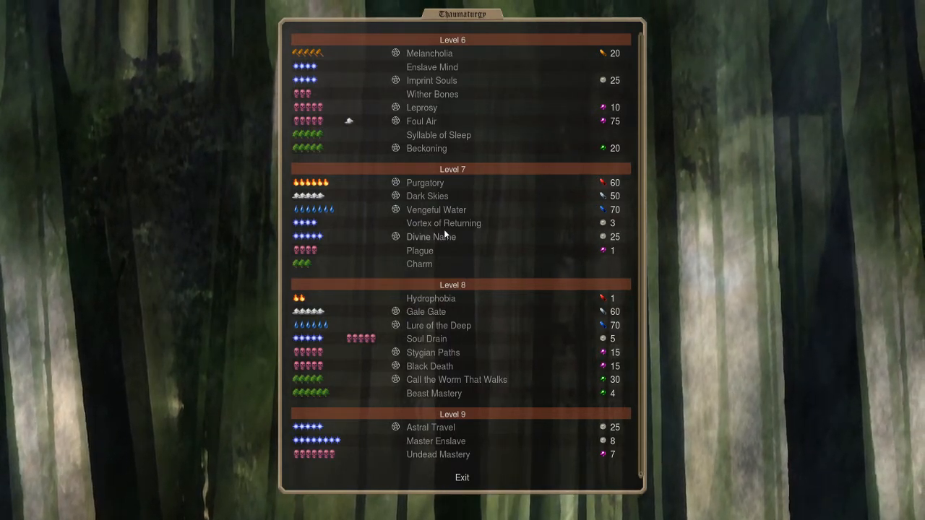
{"action": "left_click", "coordinate": [430, 237]}
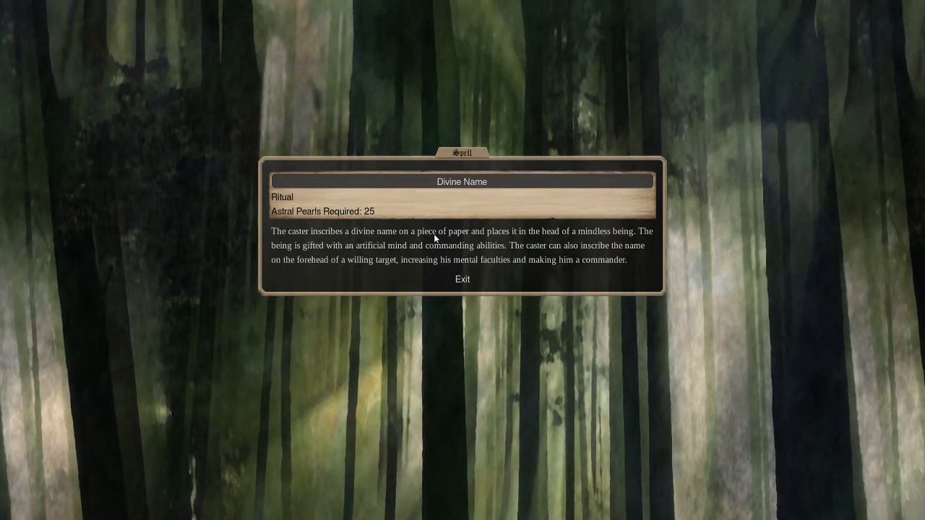
{"action": "left_click", "coordinate": [462, 279]}
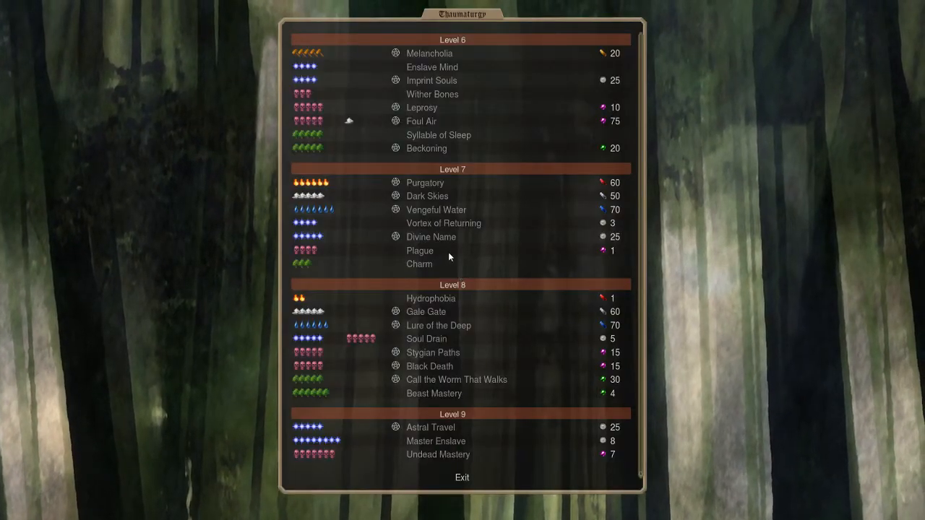
{"action": "mouse_move", "coordinate": [488, 302]}
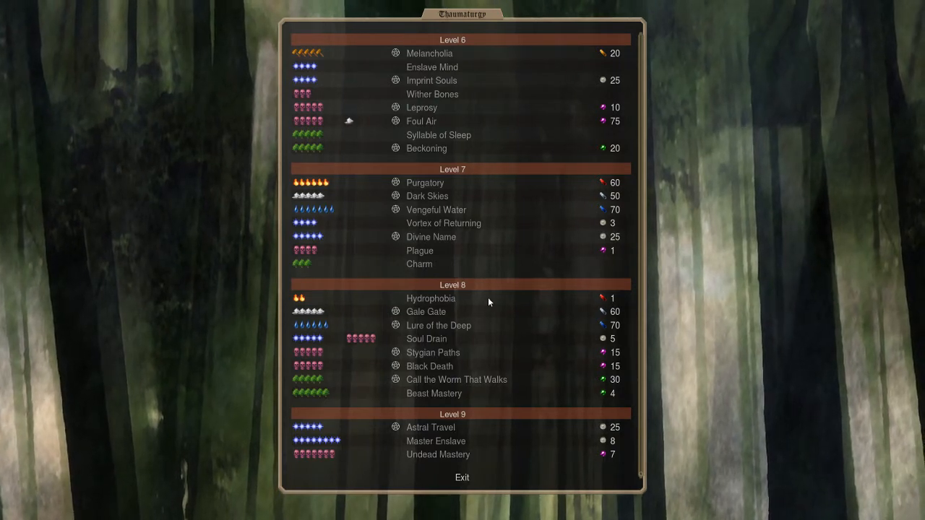
{"action": "left_click", "coordinate": [420, 251]}
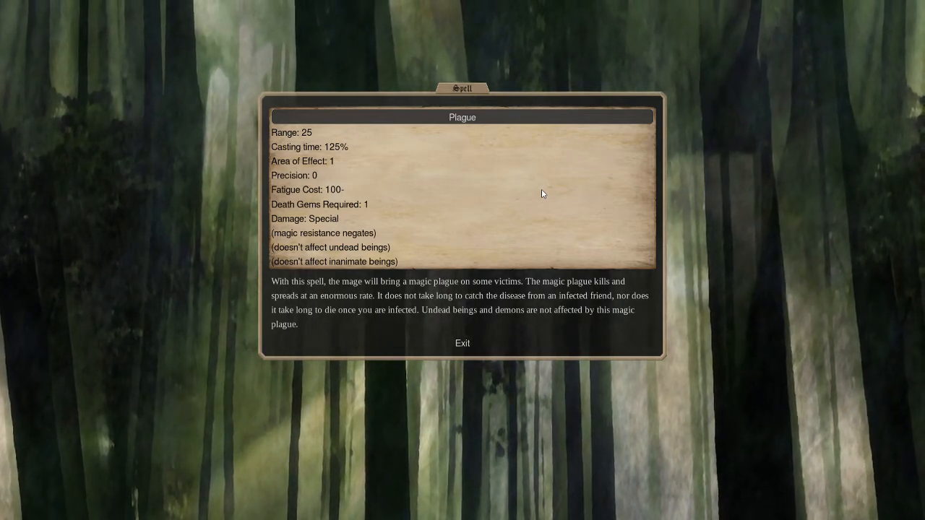
{"action": "mouse_move", "coordinate": [454, 326]}
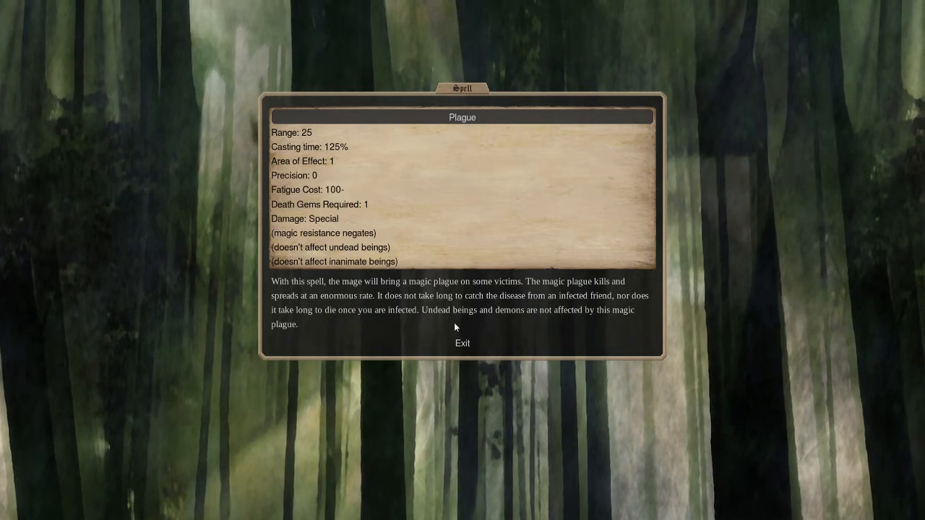
{"action": "left_click", "coordinate": [462, 343]}
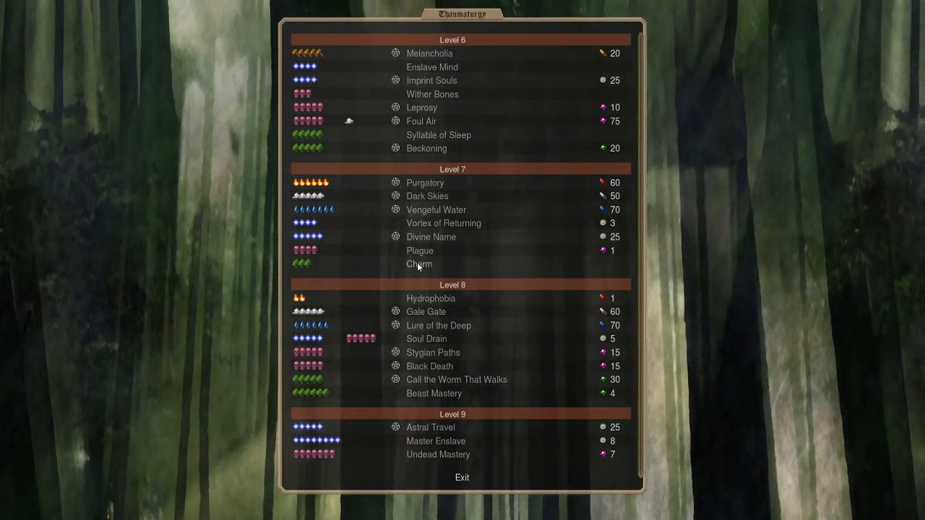
Read the Charm spell's details, the loyalty-stealing spell with precision 100, then exit.
{"action": "left_click", "coordinate": [419, 264]}
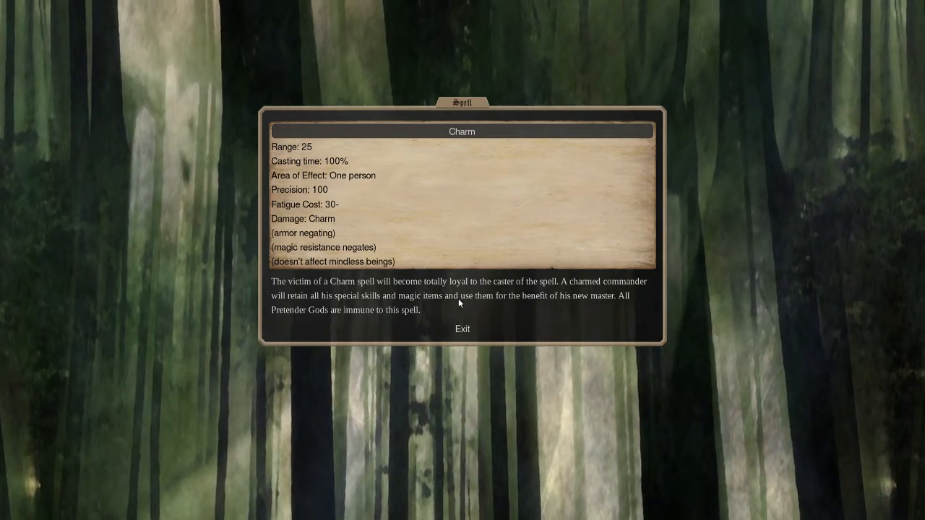
{"action": "left_click", "coordinate": [461, 329]}
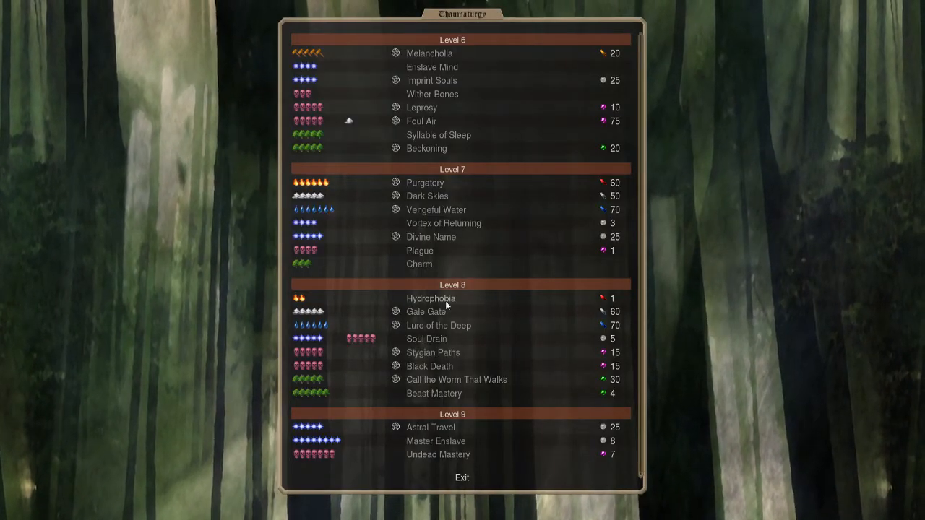
Open Hydrophobia's details, the level-8 rabies spell needing one fire gem.
{"action": "left_click", "coordinate": [430, 299]}
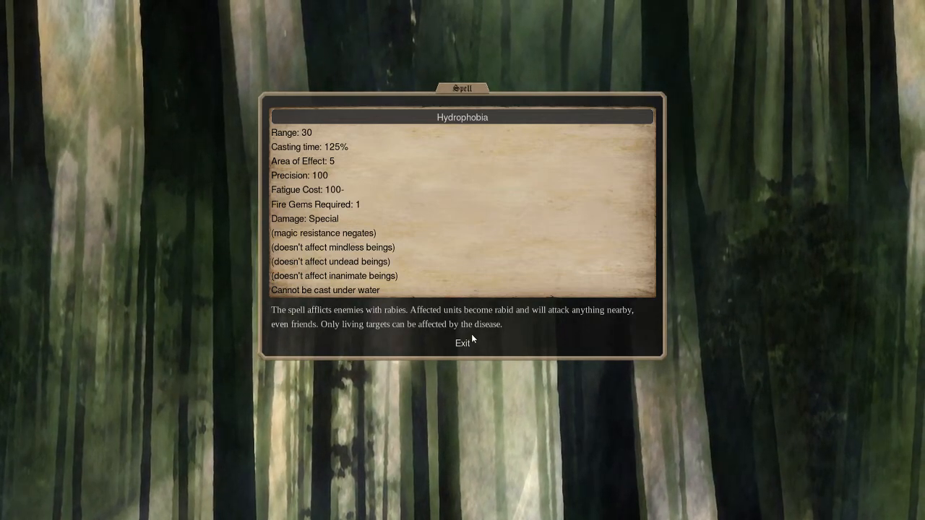
{"action": "mouse_move", "coordinate": [335, 172]}
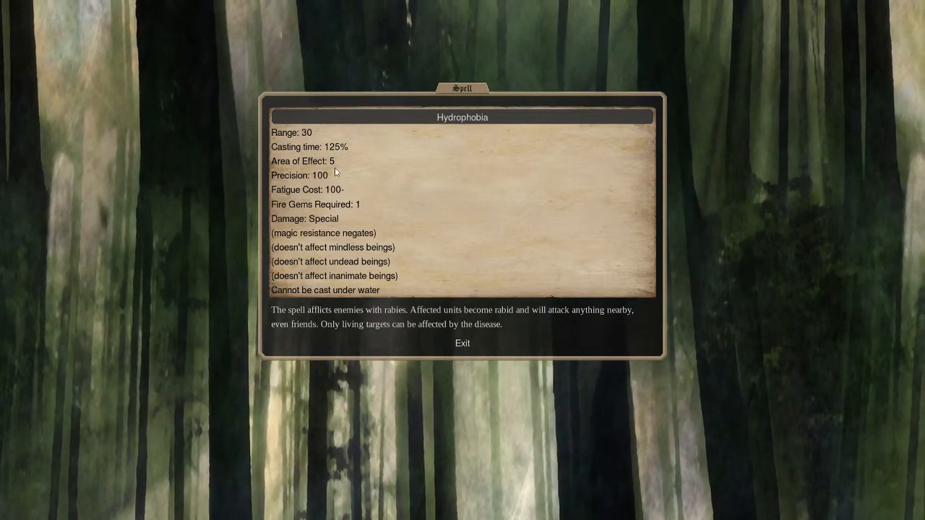
Exit the Hydrophobia dialog and scroll the Thaumaturgy list up to level 5.
{"action": "left_click", "coordinate": [462, 343]}
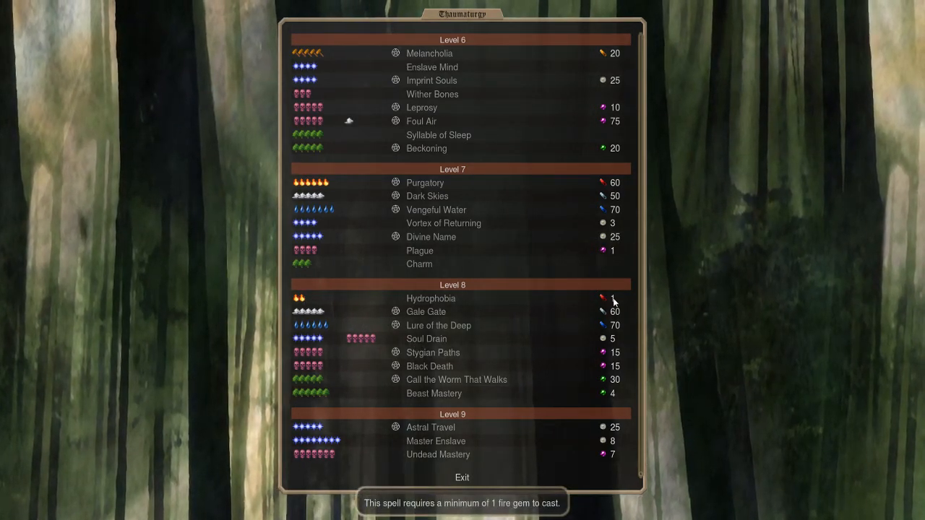
{"action": "mouse_move", "coordinate": [404, 311]}
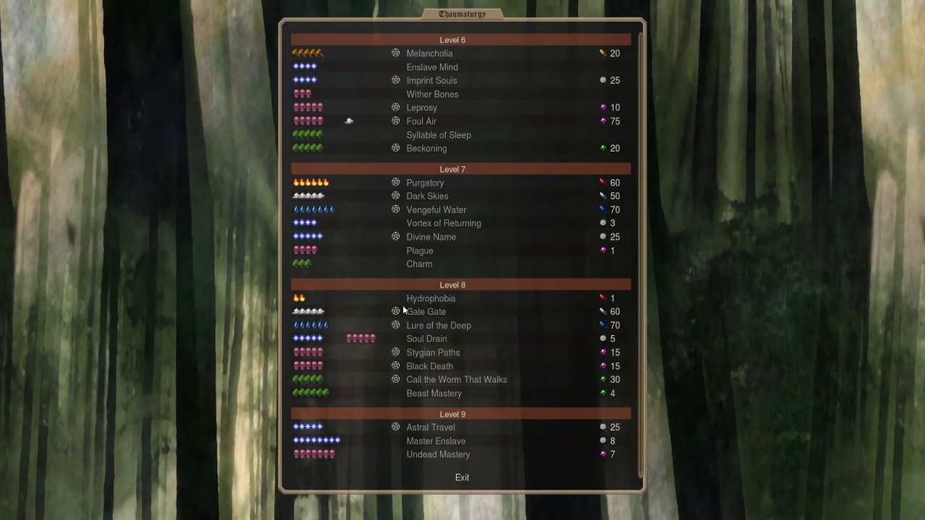
{"action": "scroll", "scroll_direction": "up", "scroll_amount": 3}
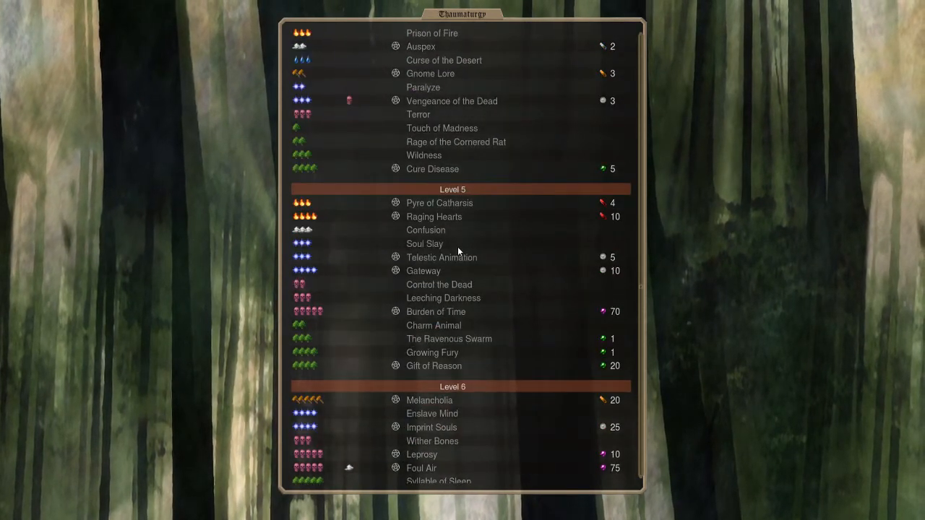
{"action": "scroll", "scroll_direction": "down", "scroll_amount": 3}
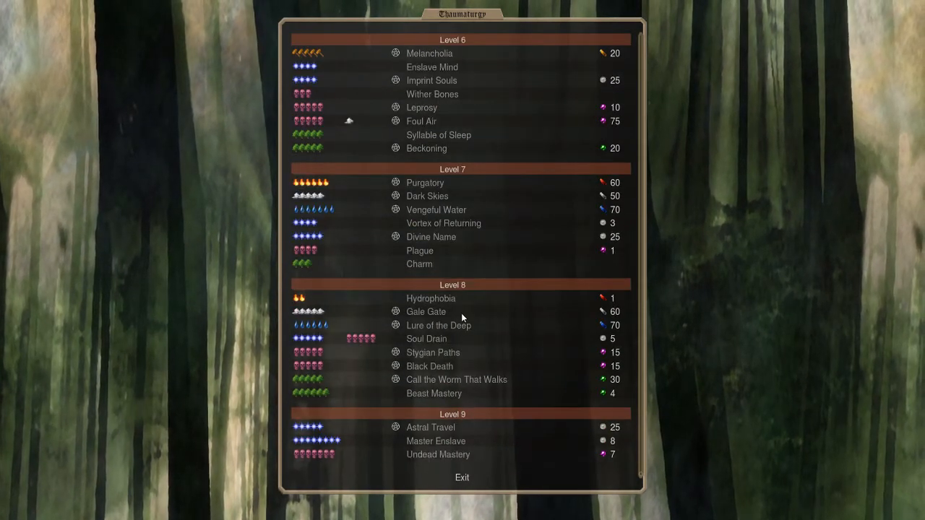
{"action": "left_click", "coordinate": [426, 312]}
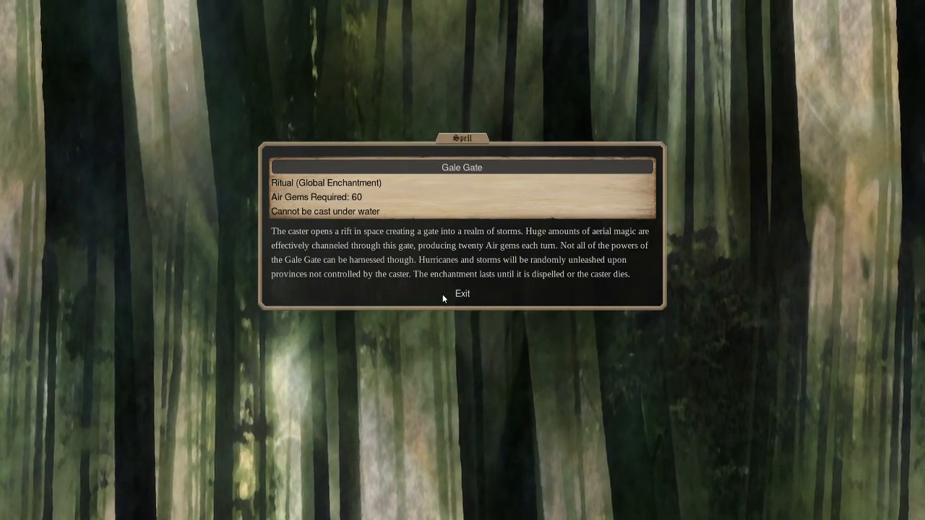
{"action": "left_click", "coordinate": [462, 294]}
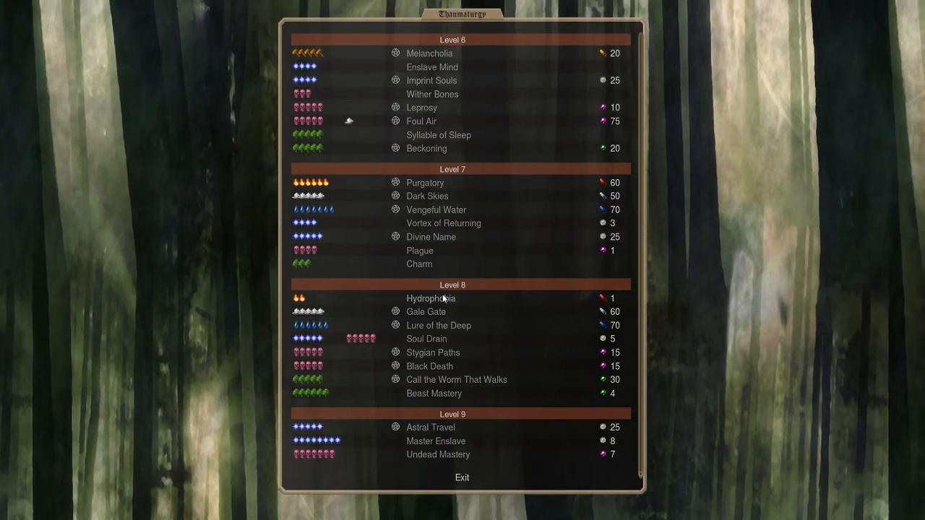
Open Lure of the Deep, the underwater global enchantment needing 70 water gems.
{"action": "left_click", "coordinate": [439, 325]}
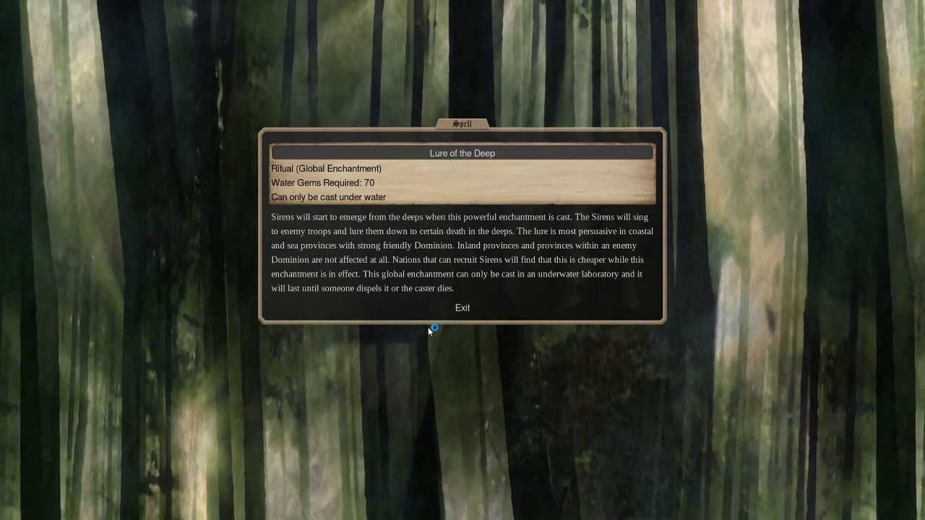
{"action": "mouse_move", "coordinate": [429, 332]}
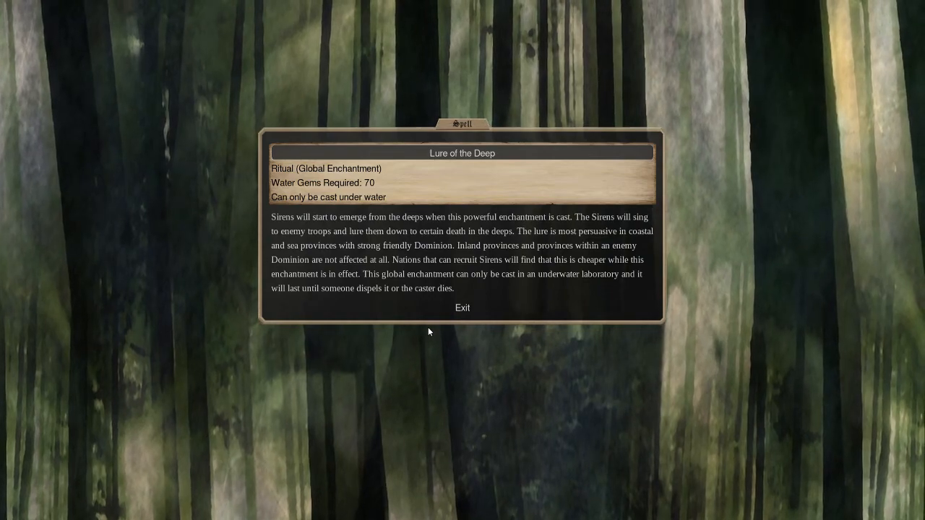
Close Lure of the Deep, then read and close Soul Drain (5 astral pearls).
{"action": "left_click", "coordinate": [462, 308]}
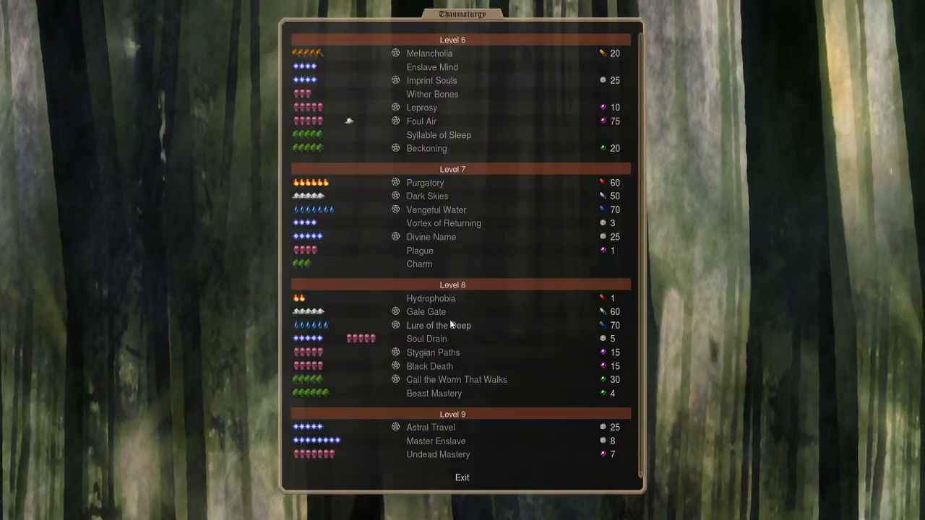
{"action": "left_click", "coordinate": [426, 338]}
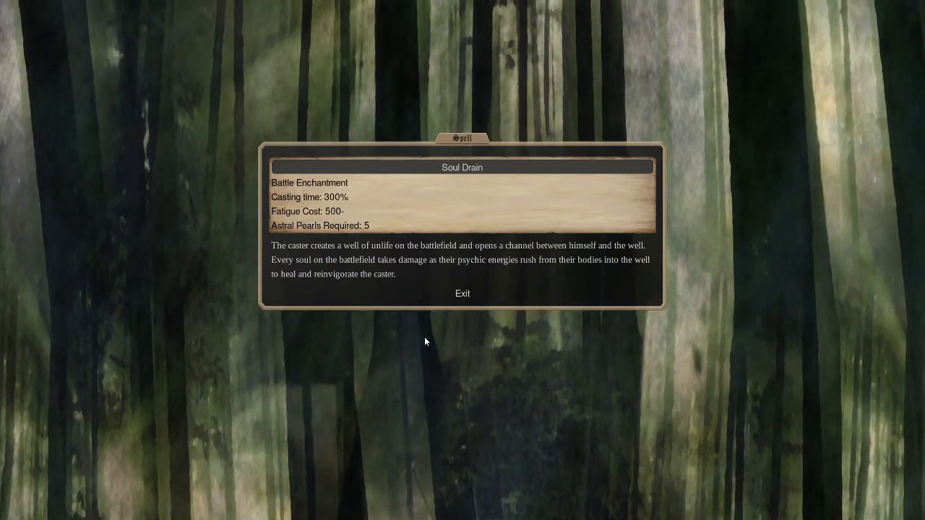
{"action": "mouse_move", "coordinate": [476, 271]}
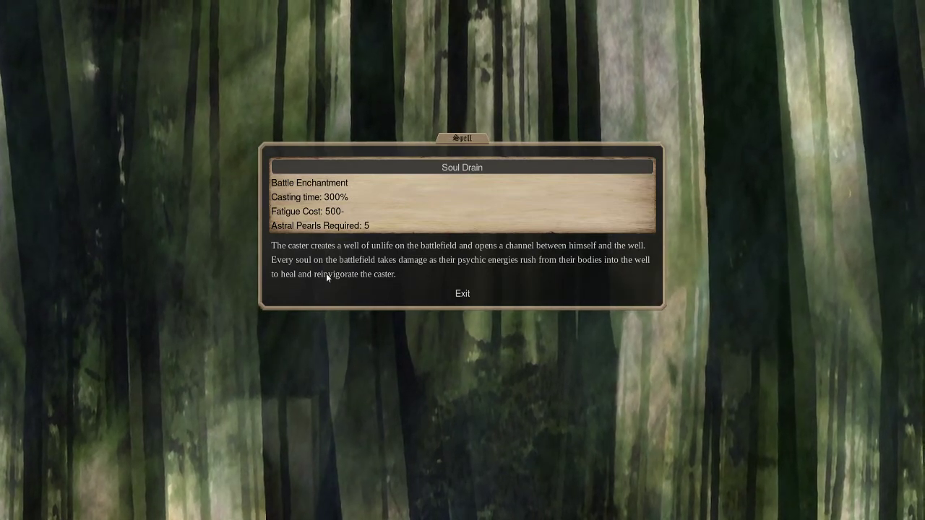
{"action": "mouse_move", "coordinate": [396, 368]}
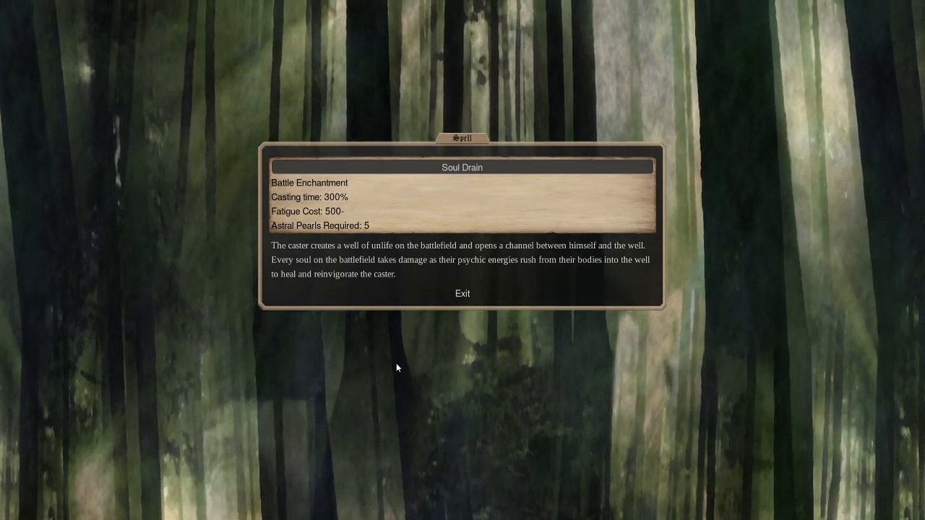
{"action": "left_click", "coordinate": [461, 294]}
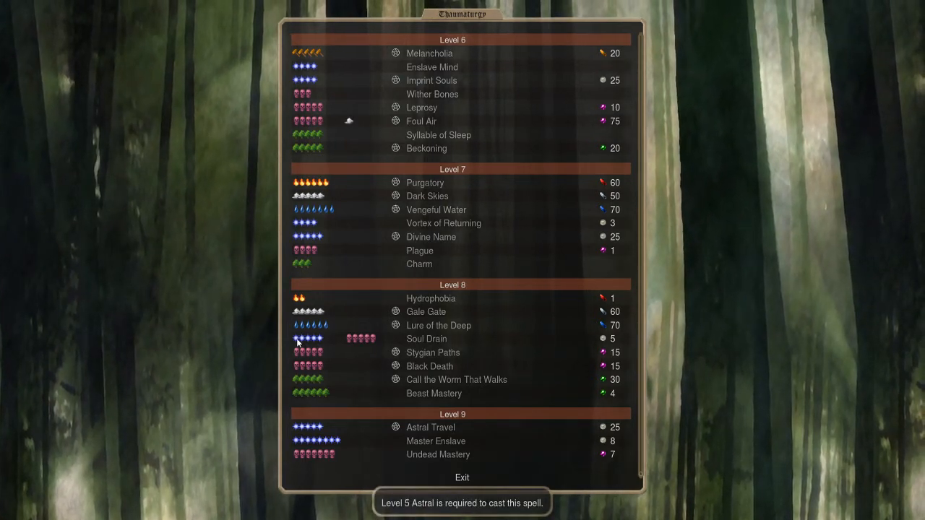
{"action": "mouse_move", "coordinate": [361, 343]}
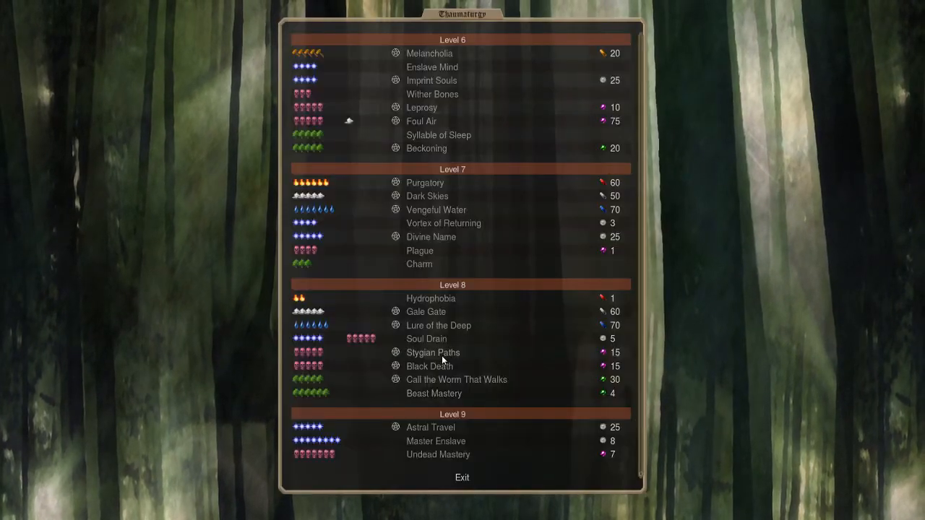
{"action": "mouse_move", "coordinate": [428, 349]}
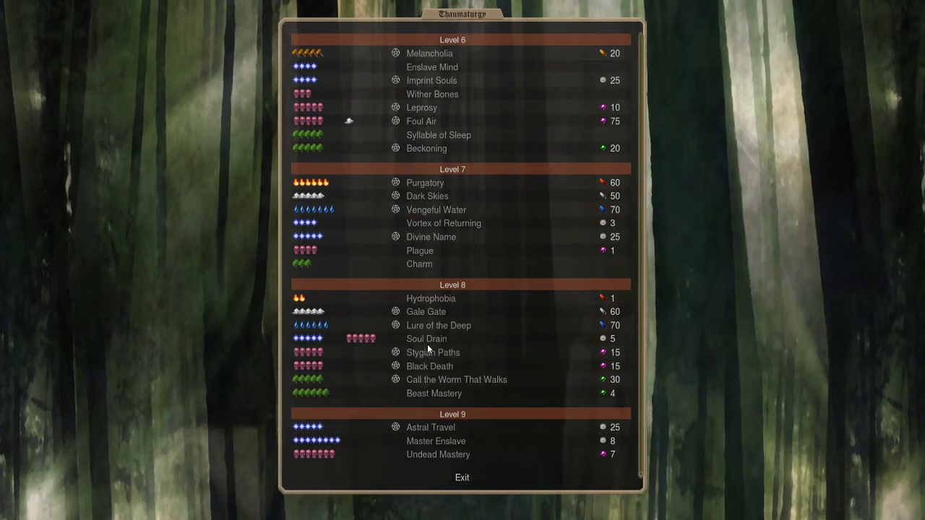
{"action": "left_click", "coordinate": [433, 352]}
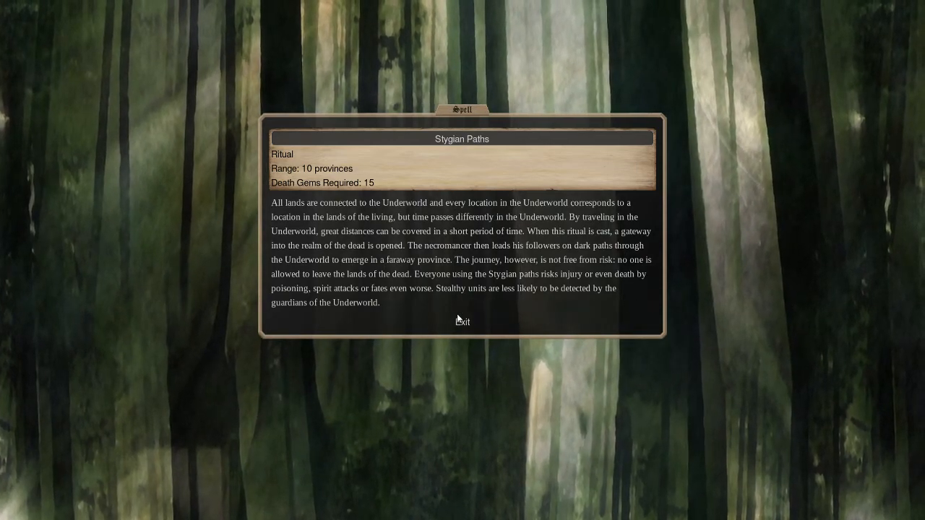
{"action": "left_click", "coordinate": [462, 321]}
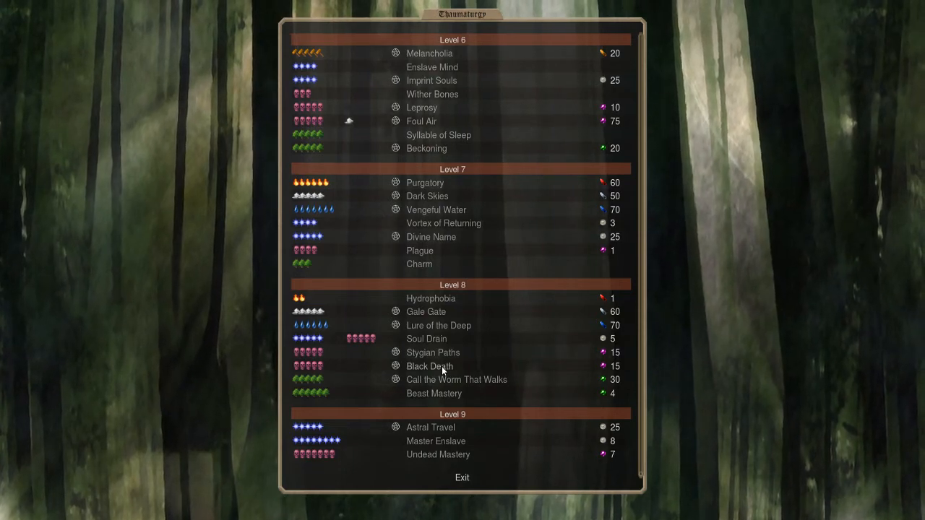
{"action": "left_click", "coordinate": [433, 352]}
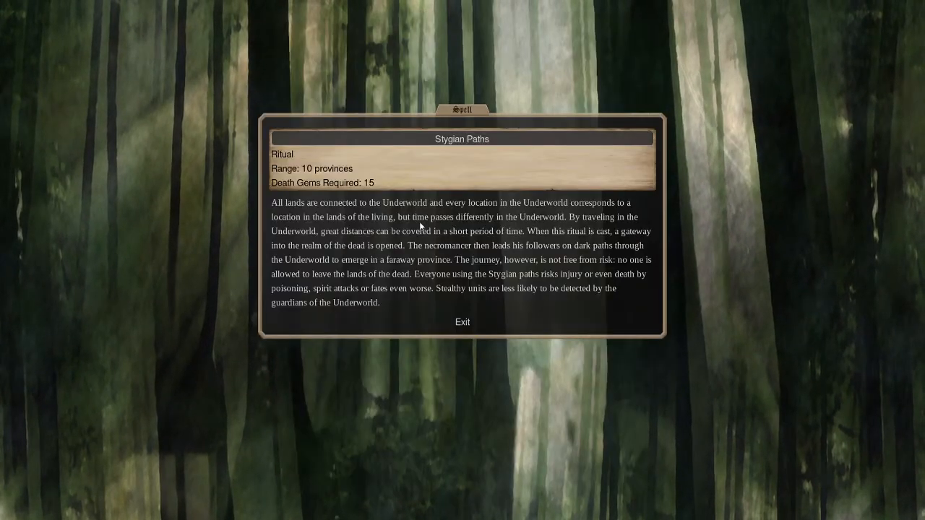
{"action": "mouse_move", "coordinate": [479, 327]}
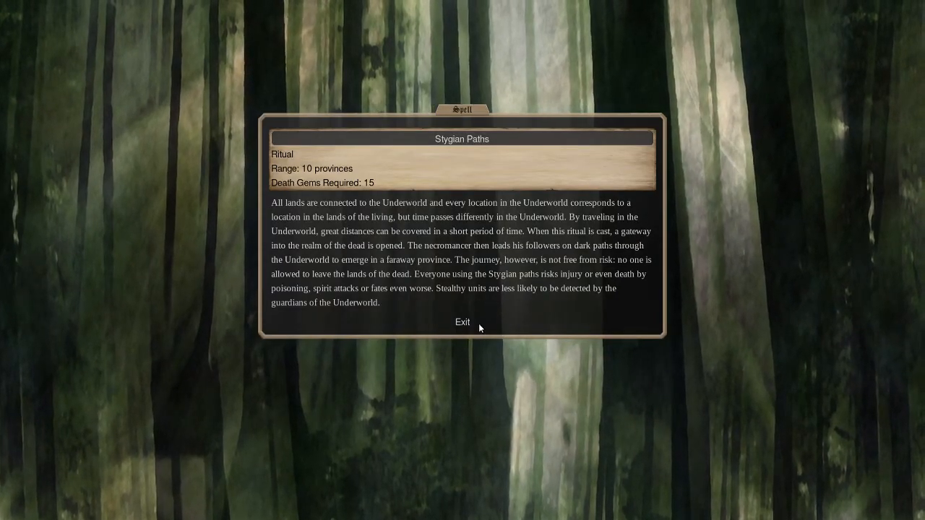
{"action": "left_click", "coordinate": [462, 322]}
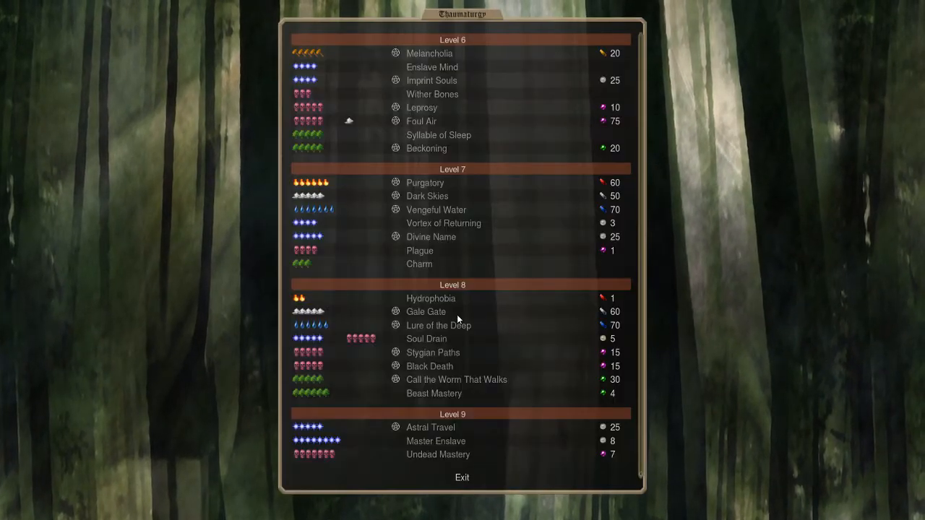
{"action": "left_click", "coordinate": [430, 366]}
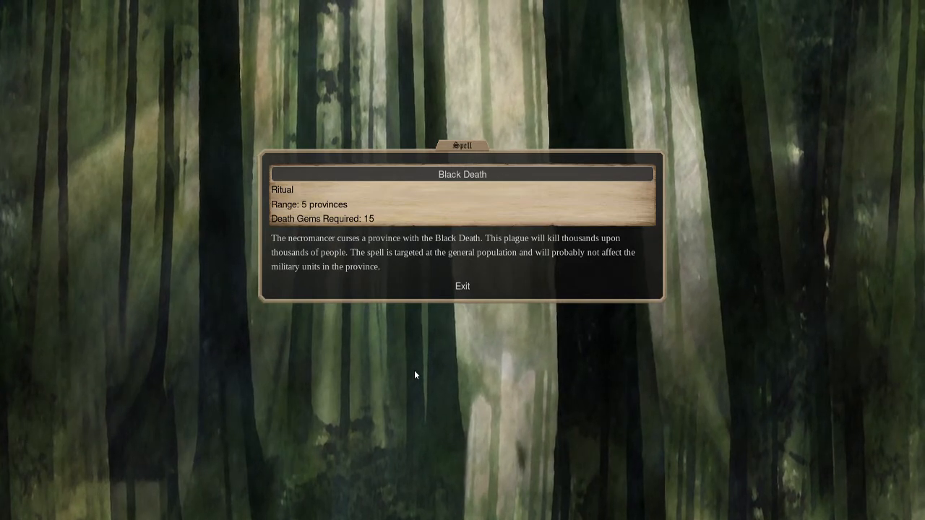
{"action": "left_click", "coordinate": [461, 286]}
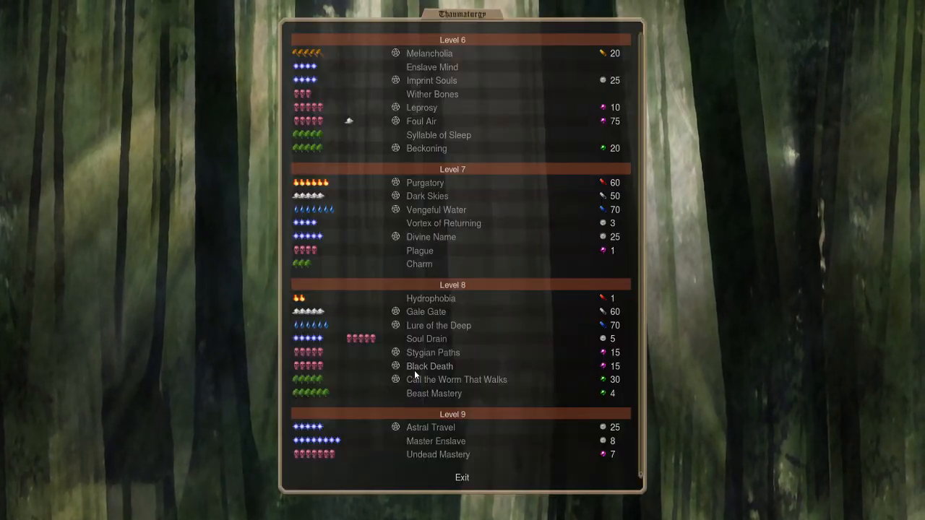
{"action": "left_click", "coordinate": [456, 380]}
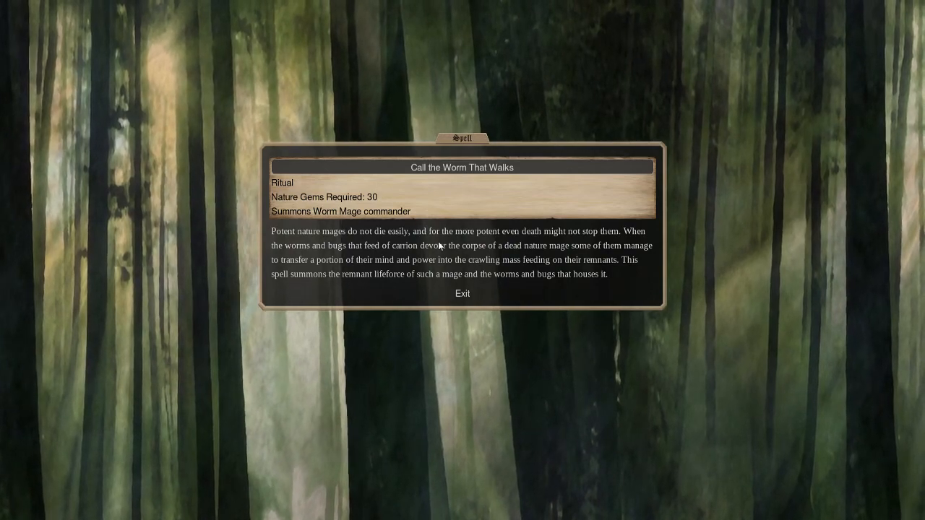
{"action": "left_click", "coordinate": [461, 293]}
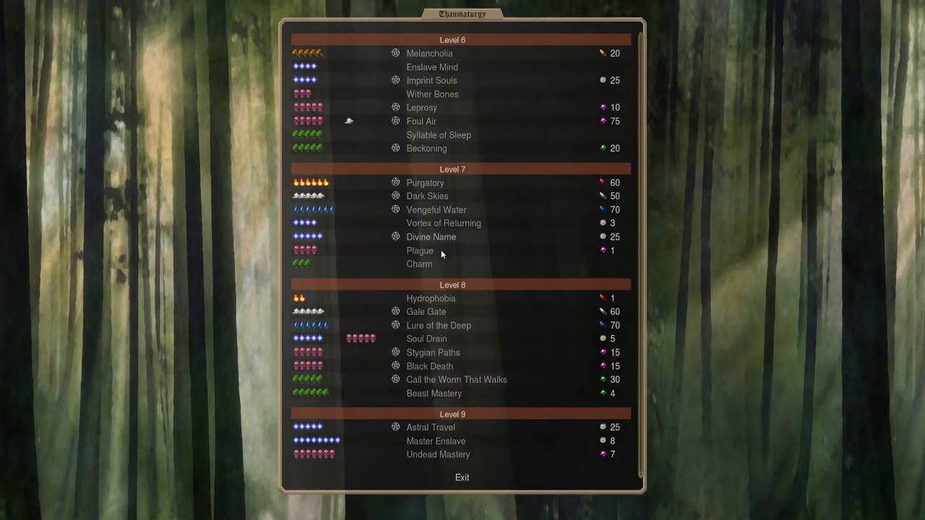
{"action": "left_click", "coordinate": [433, 393]}
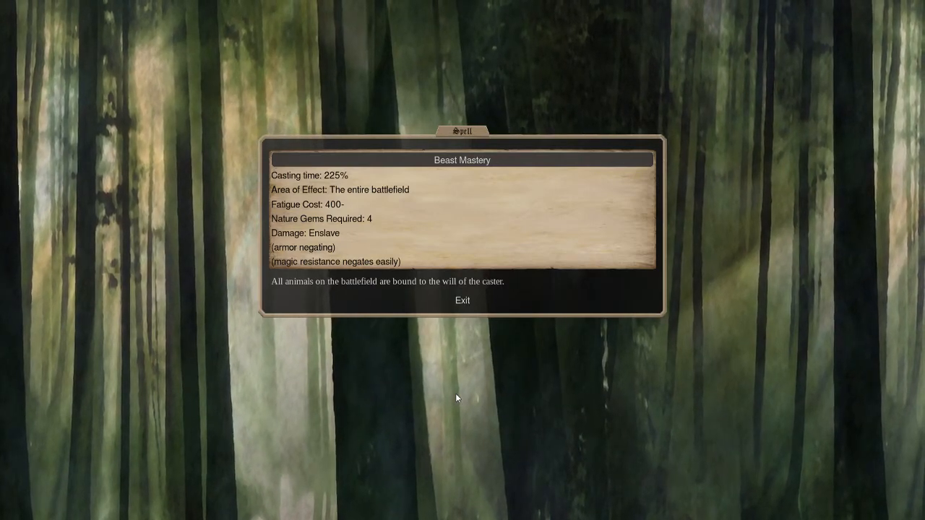
{"action": "left_click", "coordinate": [461, 300]}
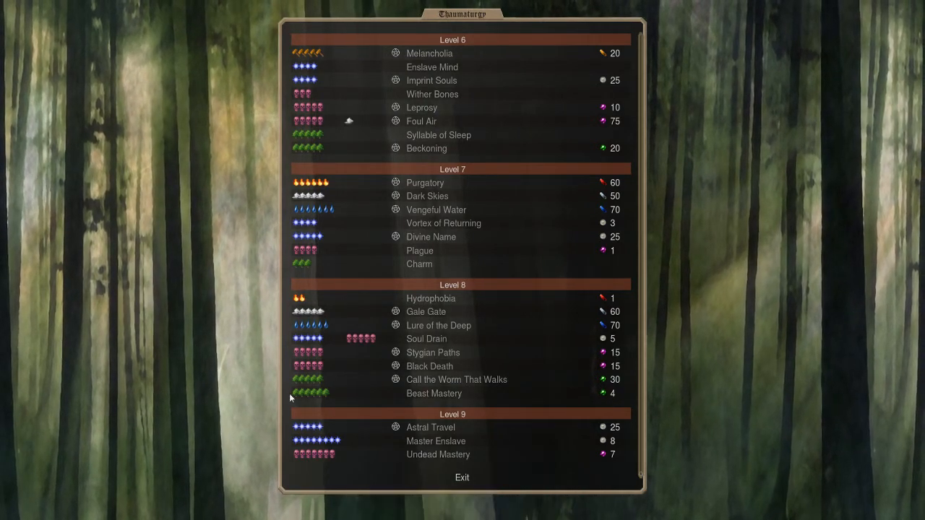
{"action": "mouse_move", "coordinate": [373, 396]}
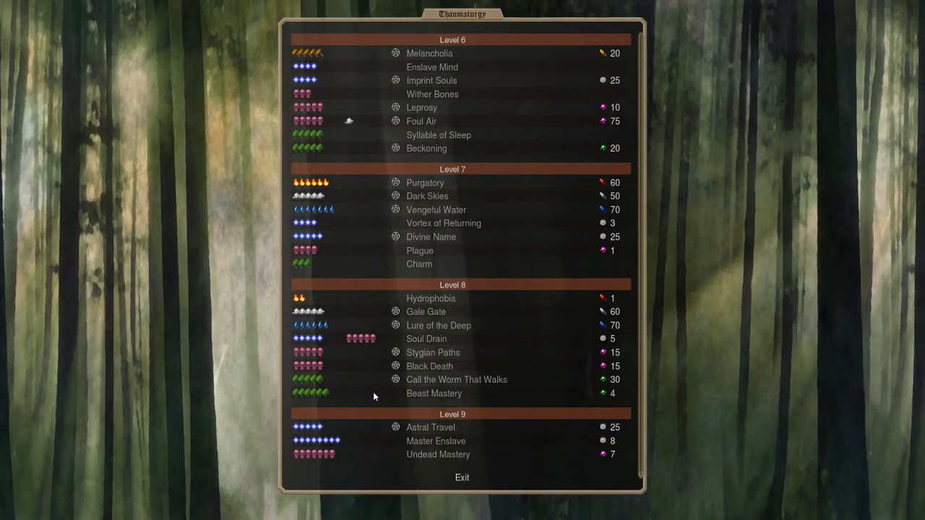
{"action": "mouse_move", "coordinate": [334, 446]}
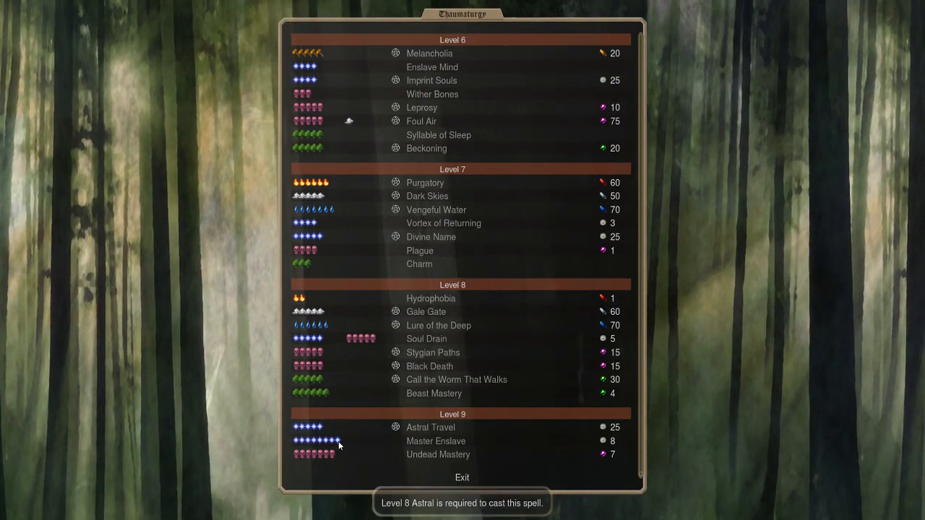
{"action": "left_click", "coordinate": [434, 393]}
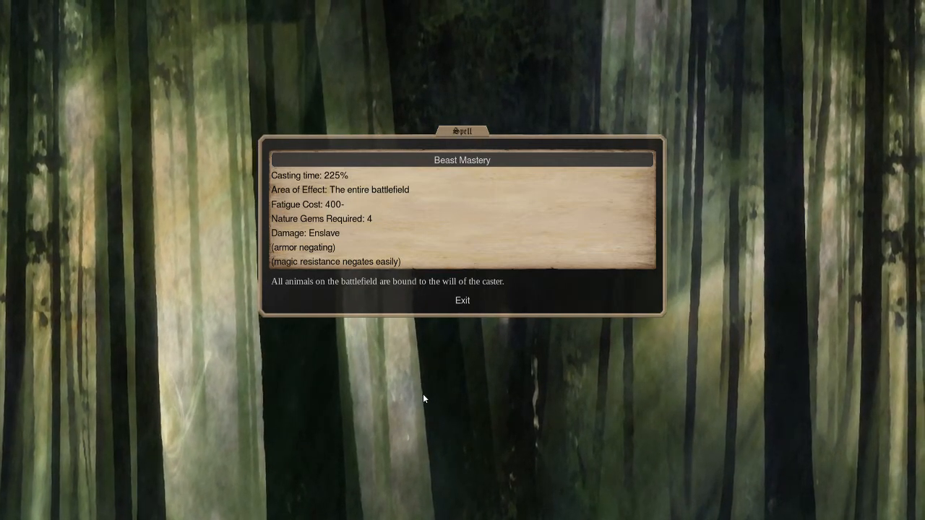
{"action": "left_click", "coordinate": [462, 299]}
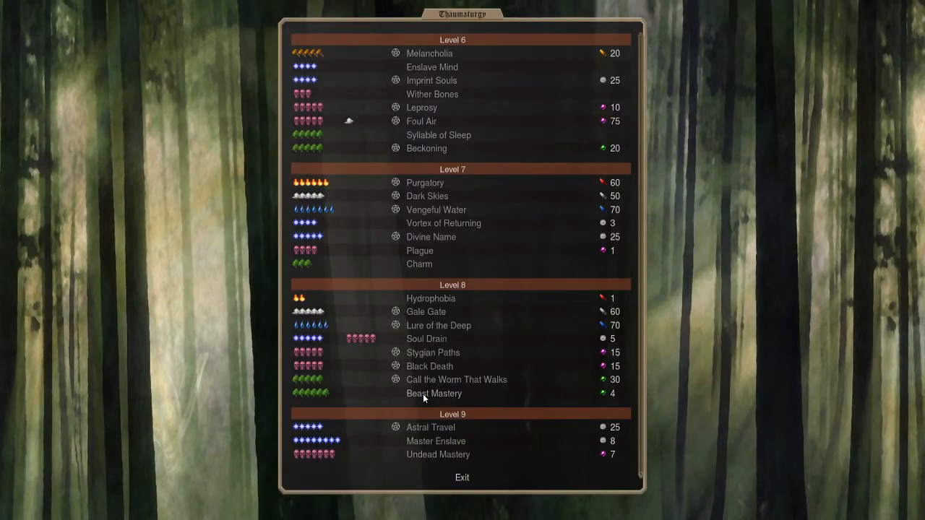
{"action": "mouse_move", "coordinate": [423, 427]}
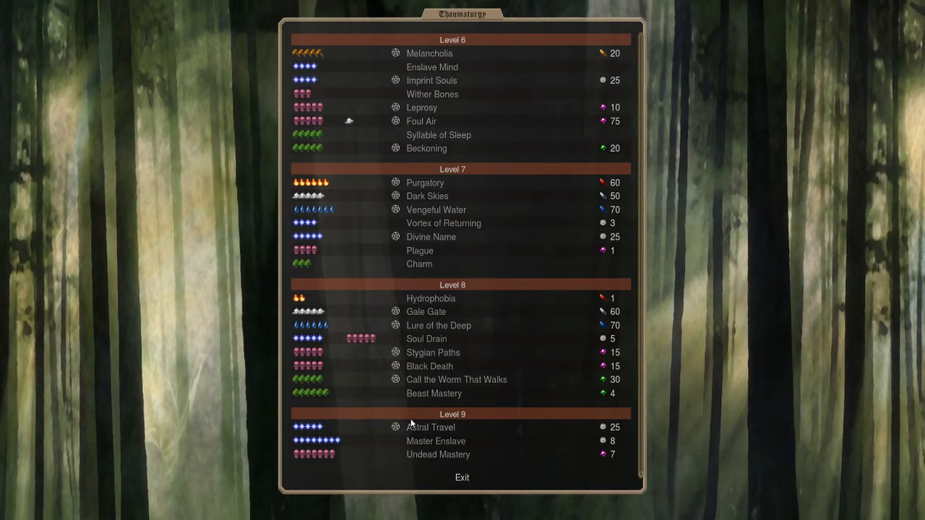
{"action": "left_click", "coordinate": [430, 427]}
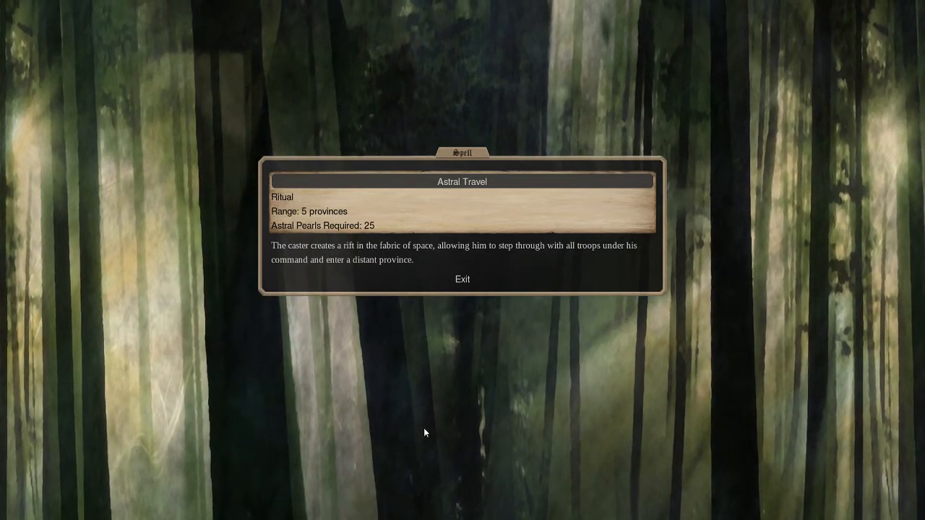
{"action": "left_click", "coordinate": [461, 279]}
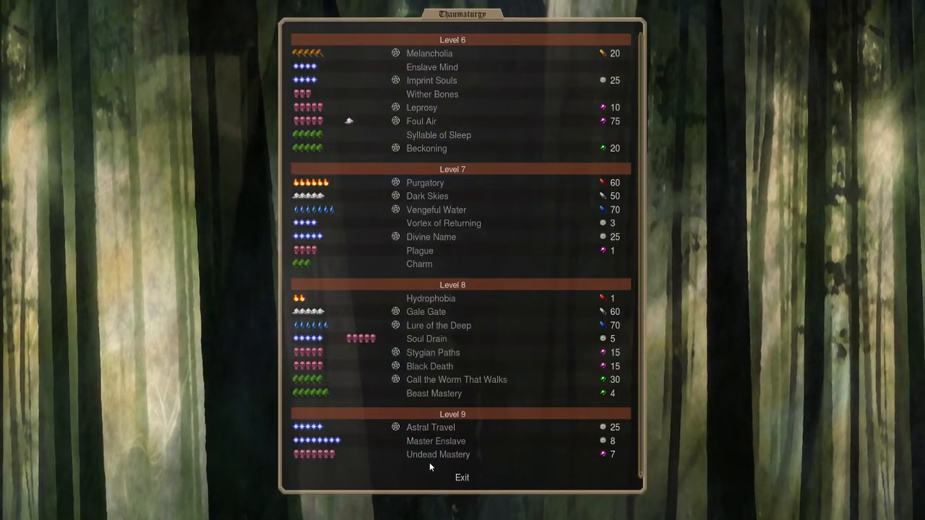
{"action": "scroll", "scroll_direction": "up", "scroll_amount": 3}
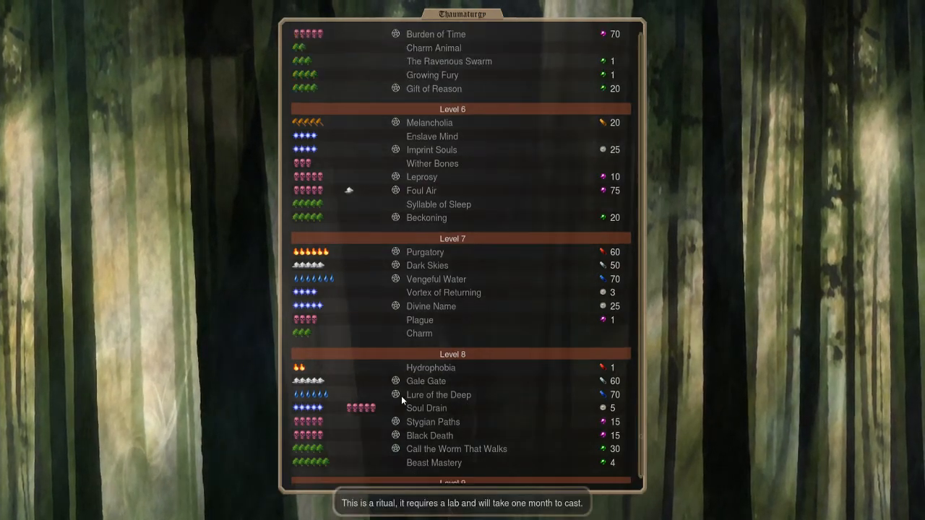
{"action": "scroll", "scroll_direction": "up", "scroll_amount": 3}
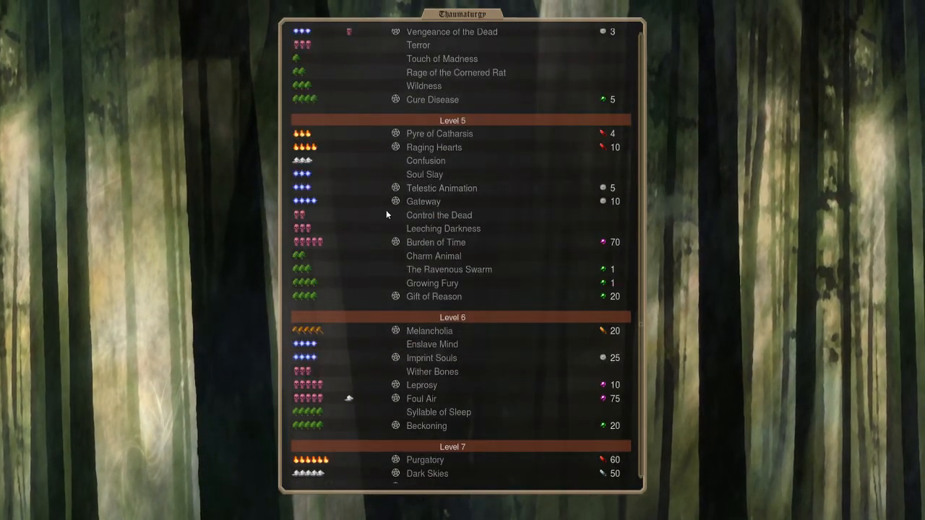
{"action": "left_click", "coordinate": [423, 201]}
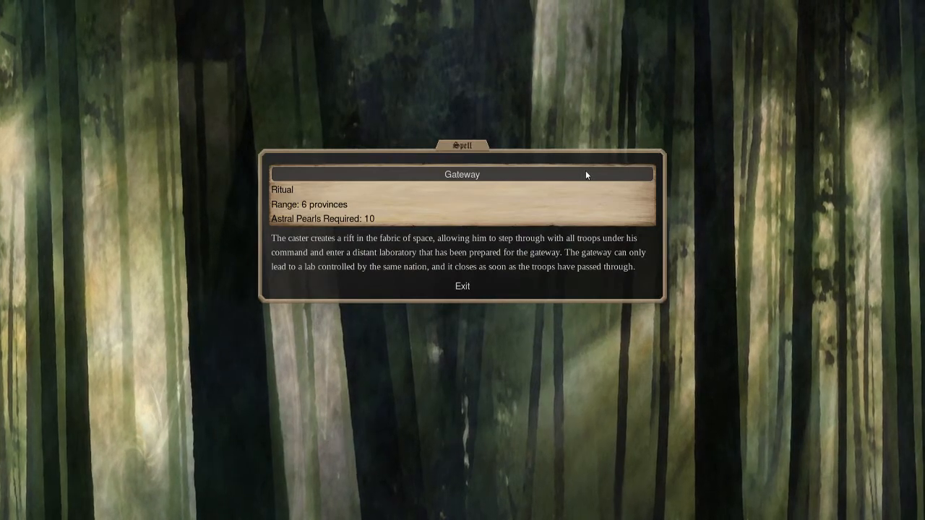
{"action": "mouse_move", "coordinate": [345, 255]}
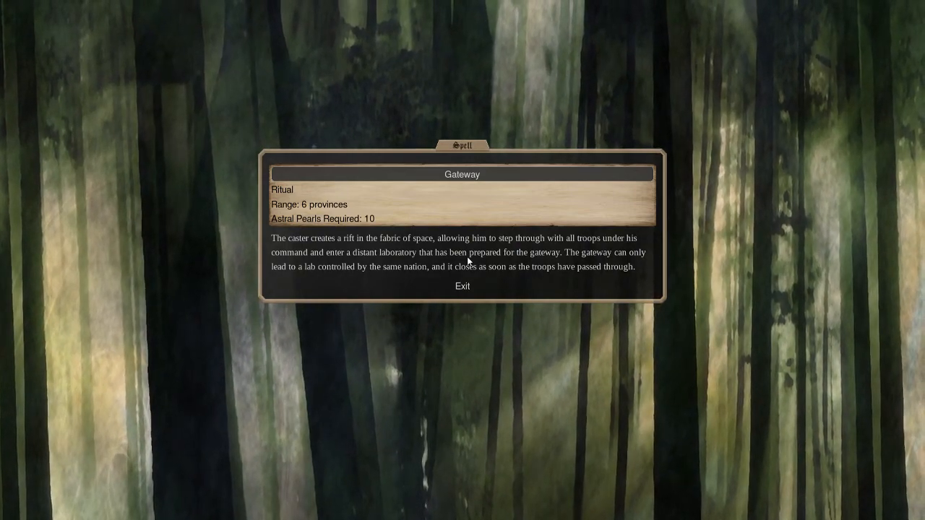
{"action": "left_click", "coordinate": [462, 286]}
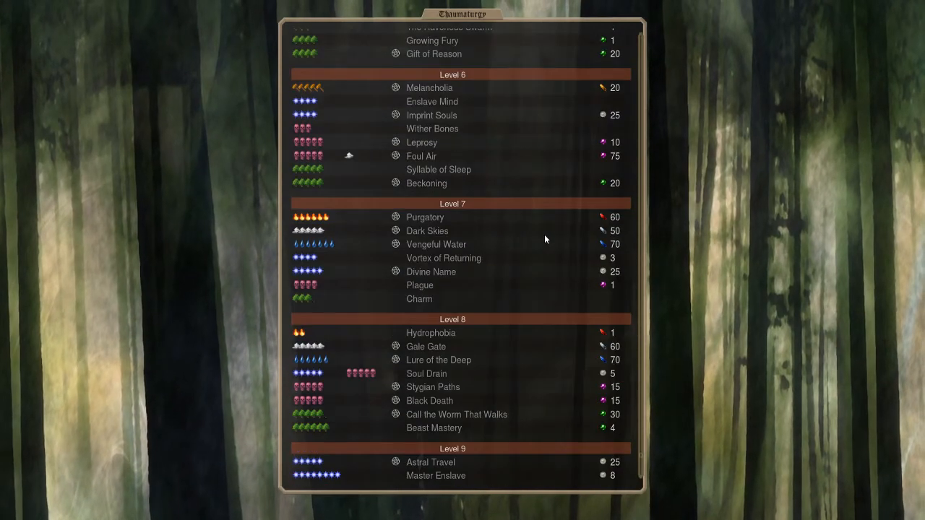
{"action": "scroll", "scroll_direction": "down", "scroll_amount": 3}
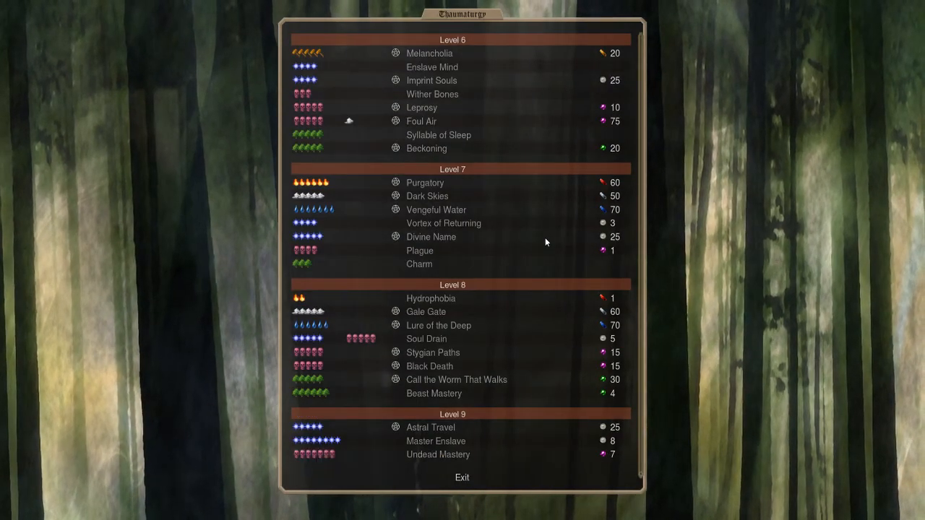
{"action": "mouse_move", "coordinate": [452, 450]}
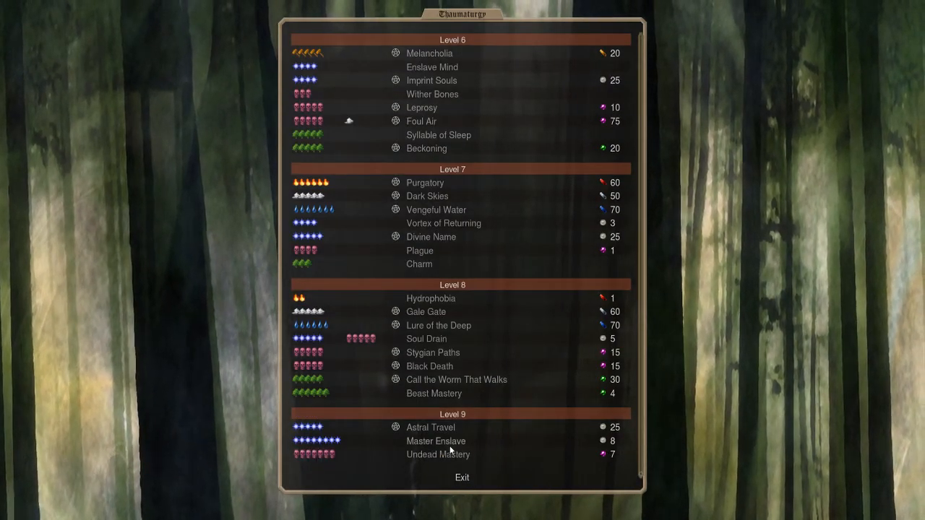
{"action": "left_click", "coordinate": [430, 427]}
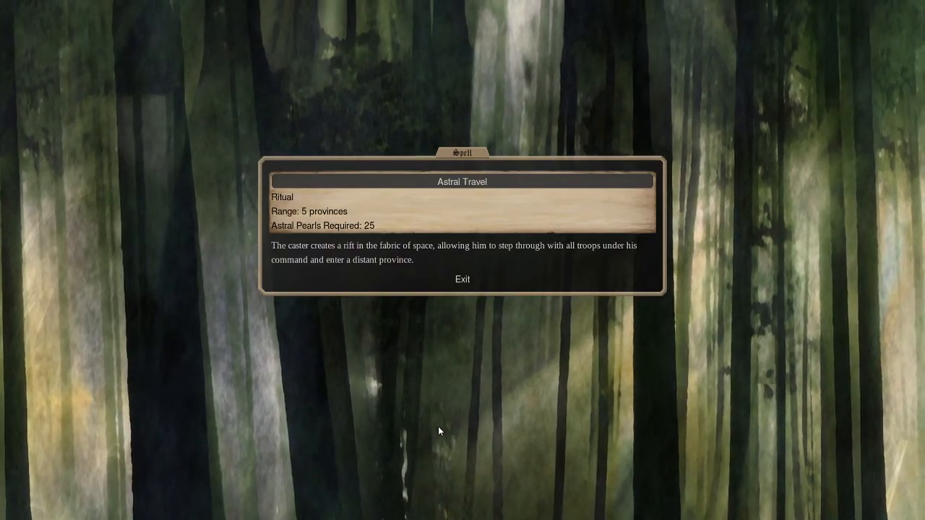
{"action": "left_click", "coordinate": [462, 279]}
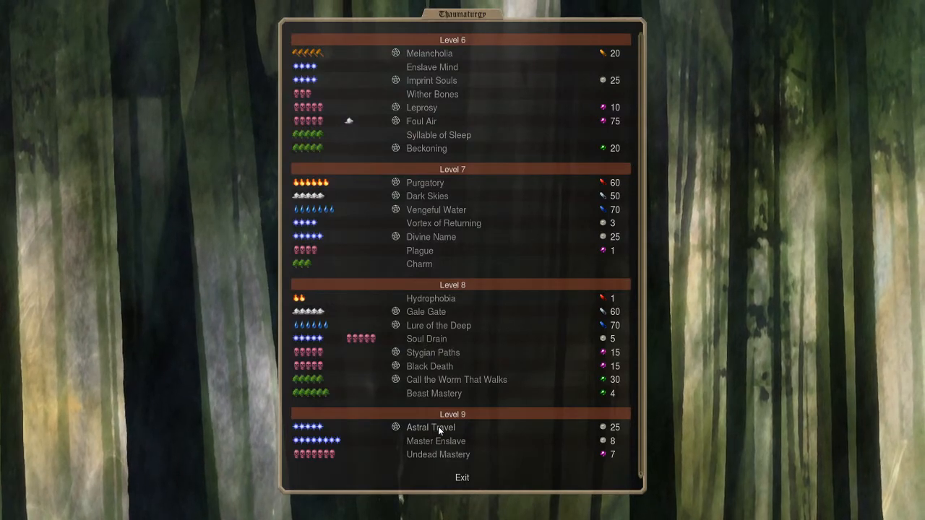
{"action": "left_click", "coordinate": [436, 441]}
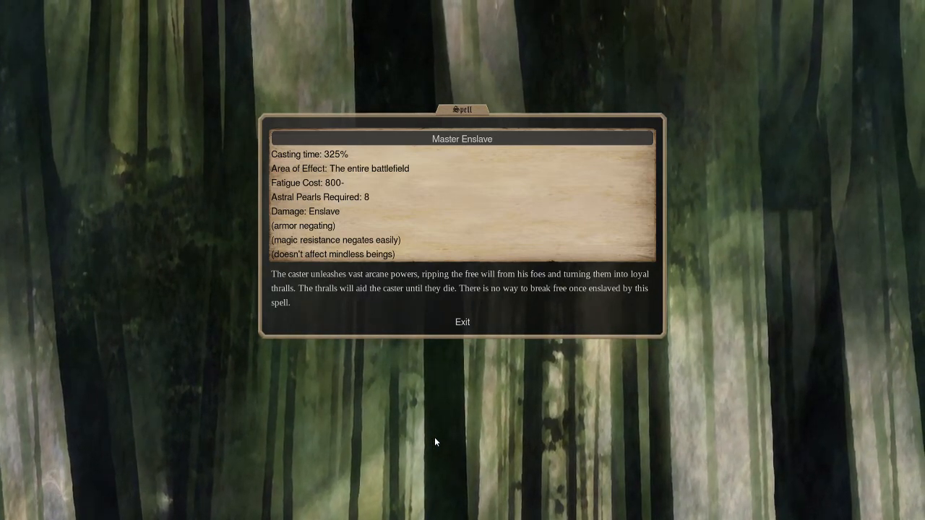
Exit Master Enslave and open Undead Mastery's details (7 death gems).
{"action": "left_click", "coordinate": [461, 321]}
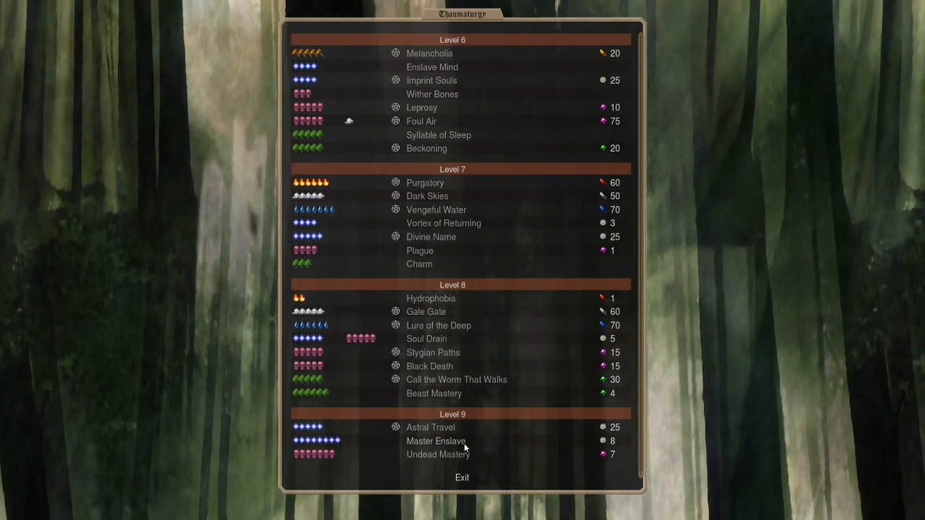
{"action": "left_click", "coordinate": [436, 441]}
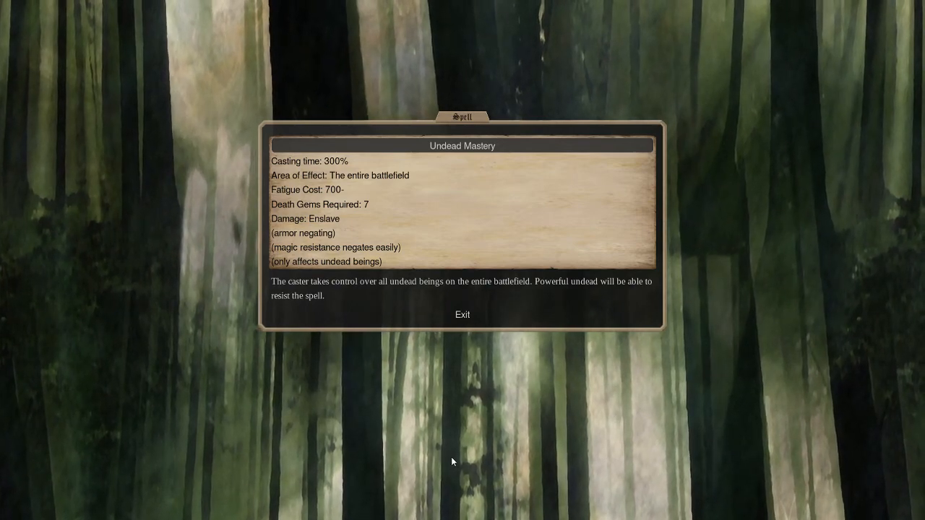
{"action": "left_click", "coordinate": [461, 314]}
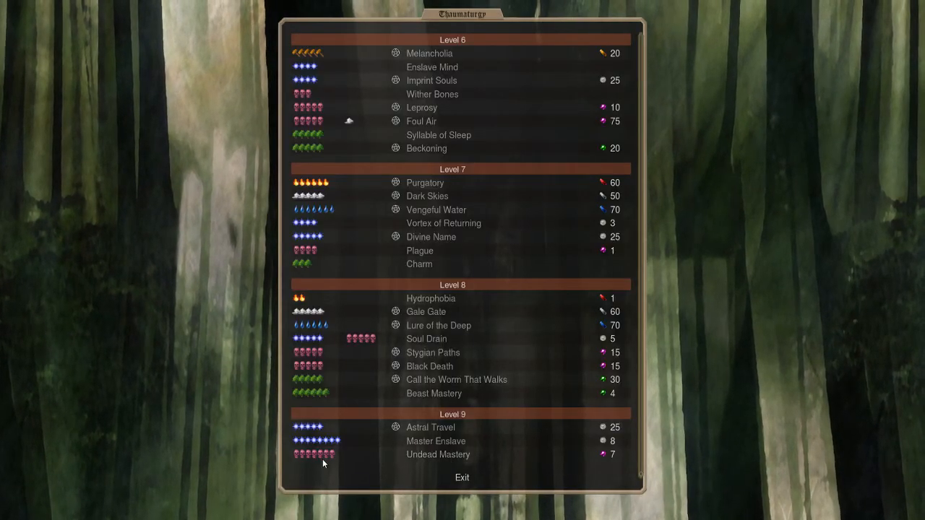
{"action": "mouse_move", "coordinate": [315, 388]}
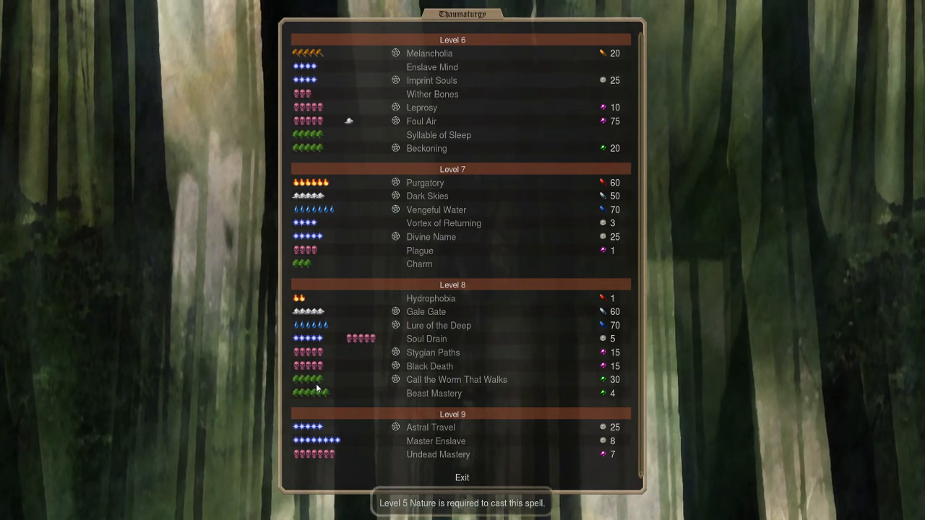
{"action": "mouse_move", "coordinate": [324, 392]}
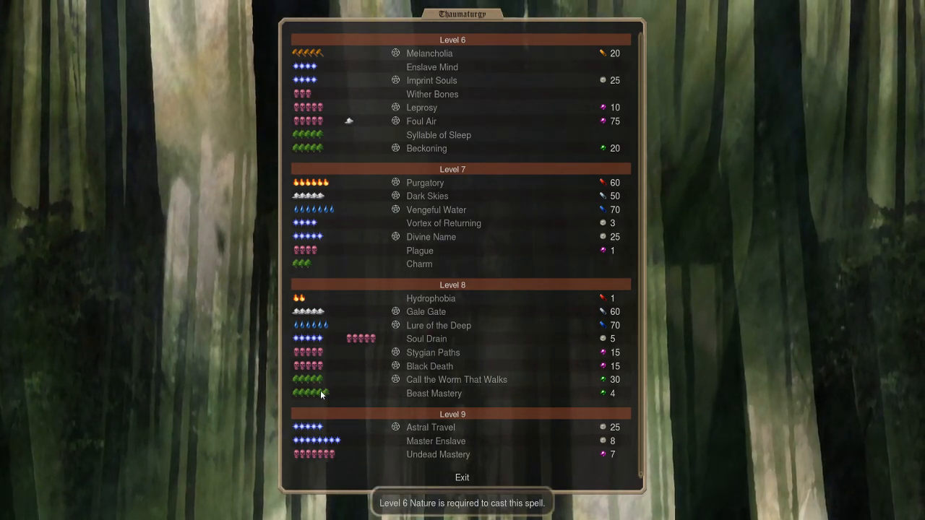
{"action": "left_click", "coordinate": [438, 454]}
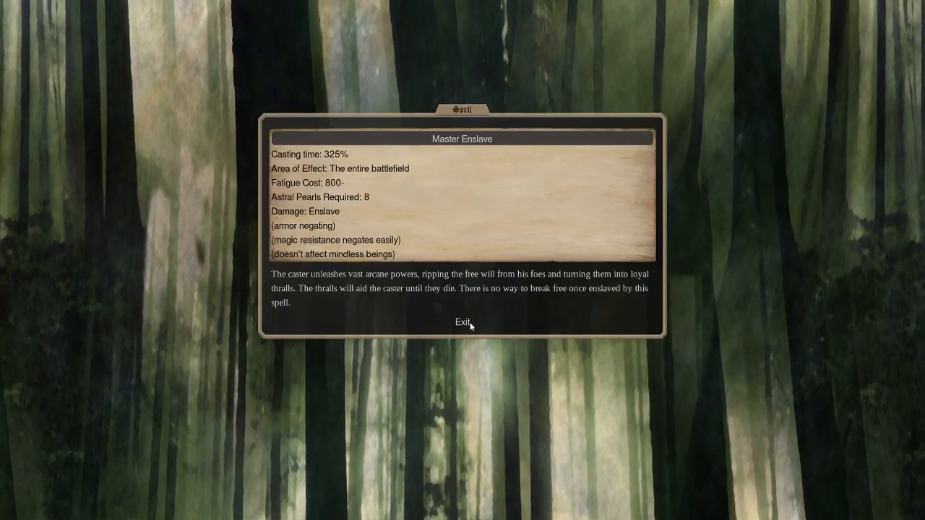
{"action": "left_click", "coordinate": [461, 322]}
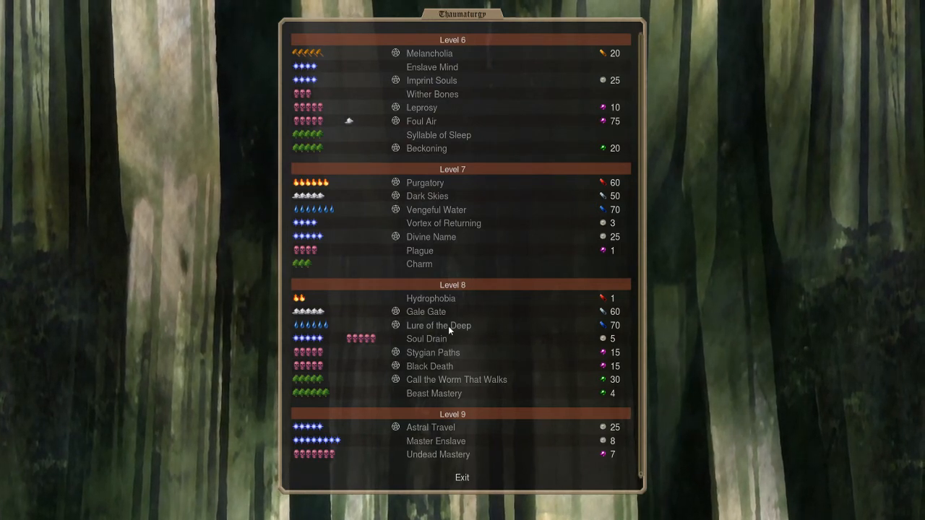
{"action": "mouse_move", "coordinate": [430, 339]}
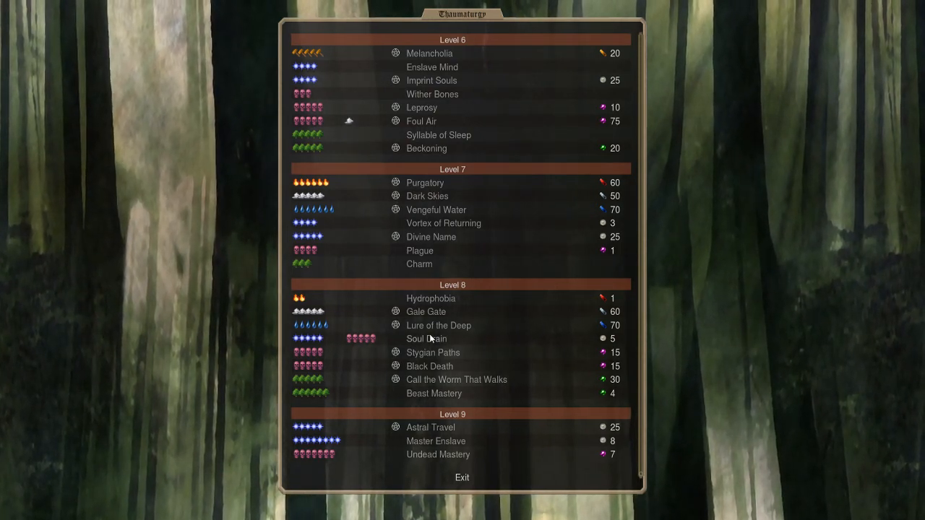